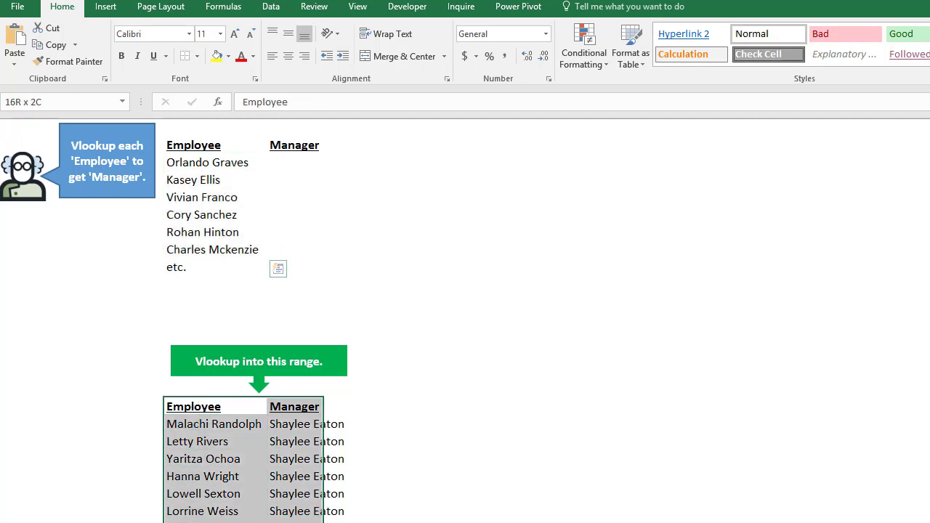
{"action": "left_click", "coordinate": [207, 162]}
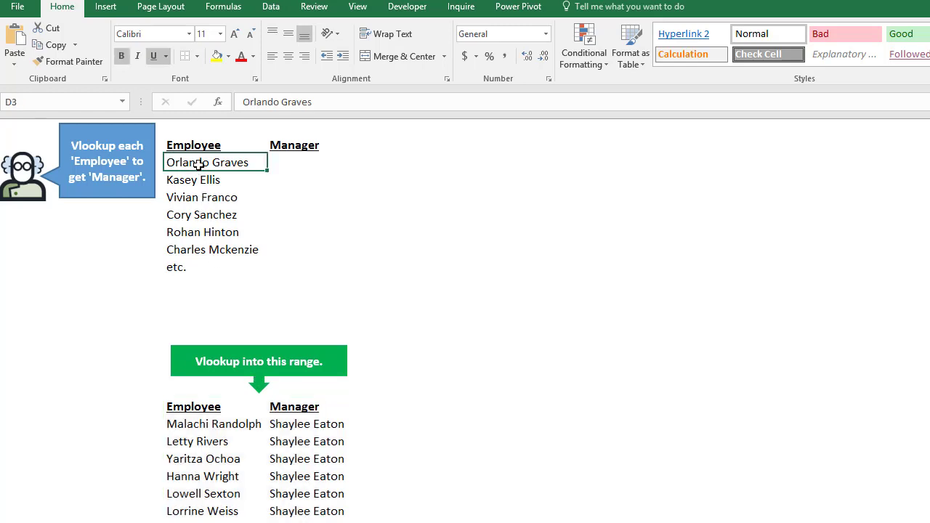
{"action": "left_click", "coordinate": [193, 406]}
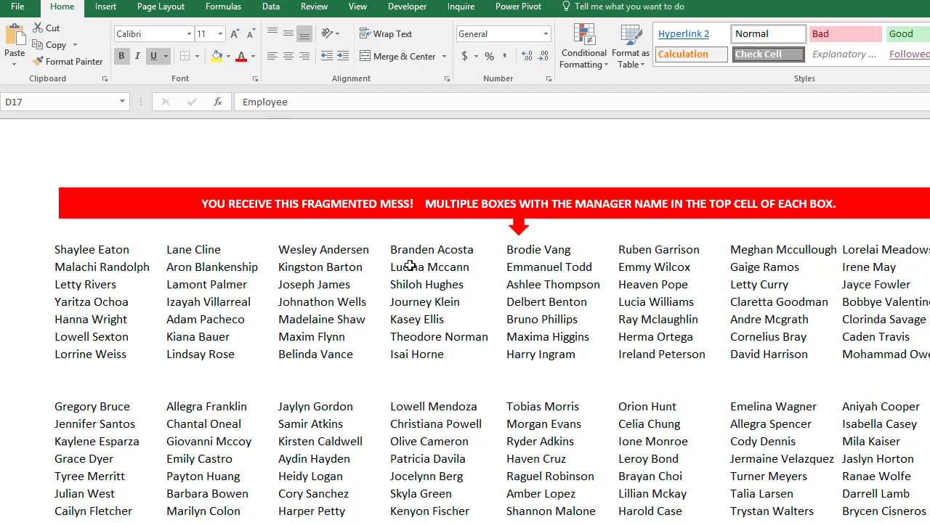
{"action": "left_click", "coordinate": [302, 249]}
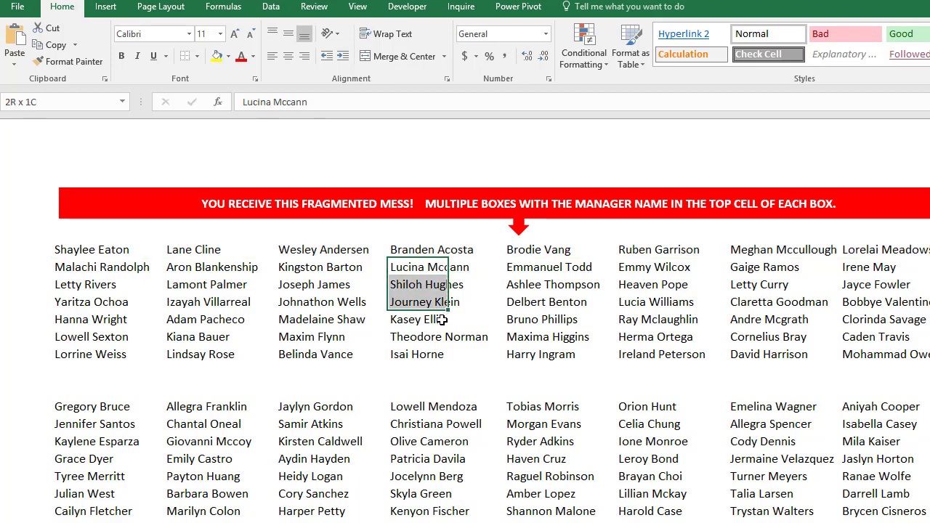
{"action": "left_click", "coordinate": [418, 248]}
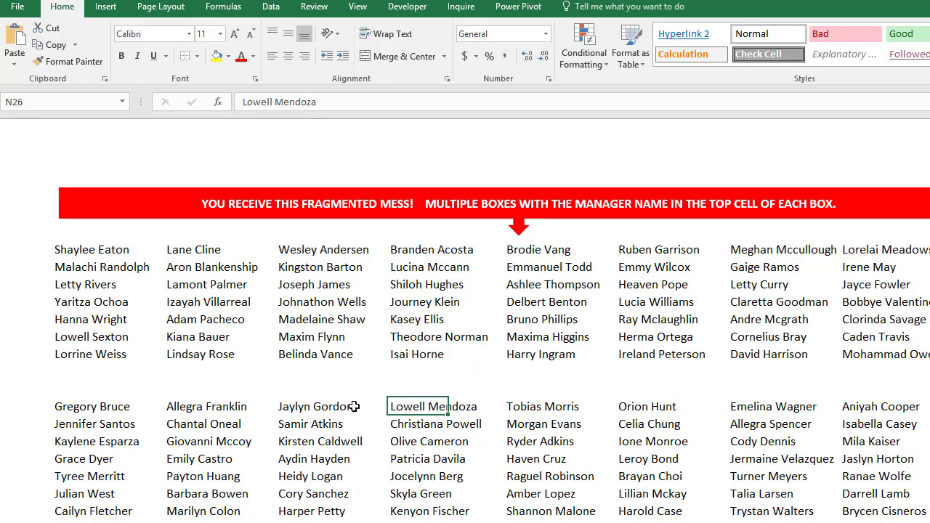
{"action": "mouse_move", "coordinate": [425, 454]}
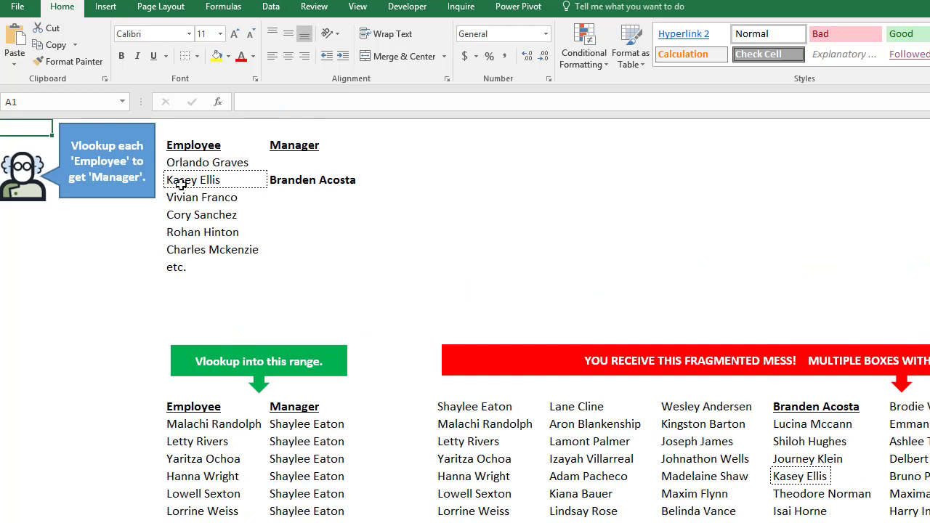
{"action": "left_click", "coordinate": [194, 179]}
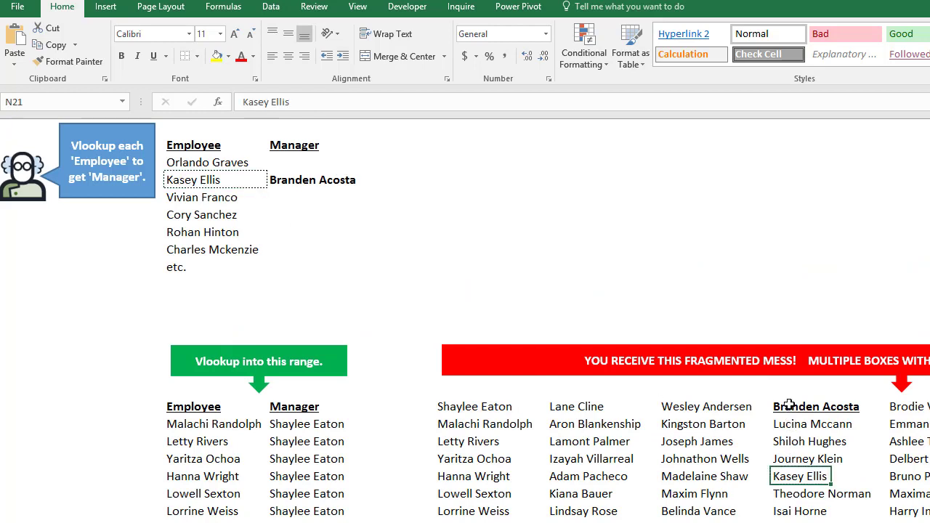
{"action": "left_click", "coordinate": [815, 406]}
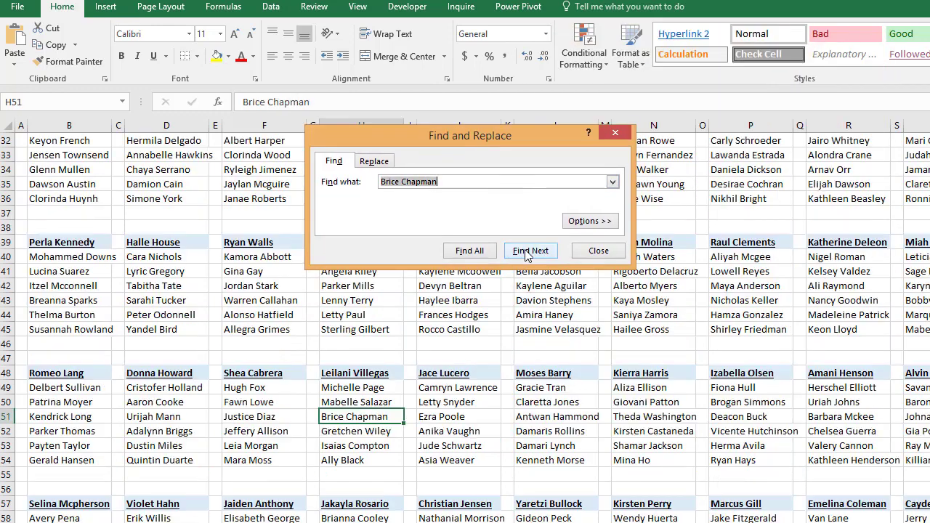
{"action": "left_click", "coordinate": [597, 250]}
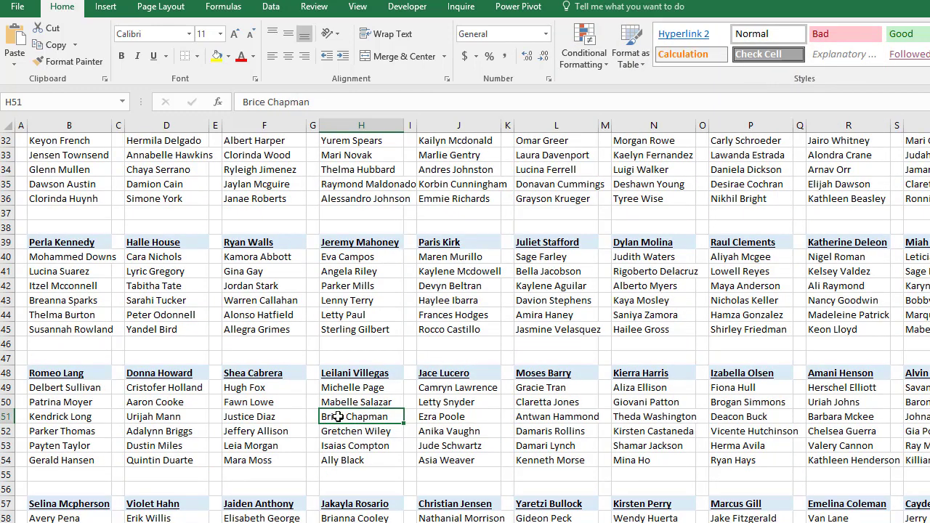
{"action": "left_click", "coordinate": [361, 373]}
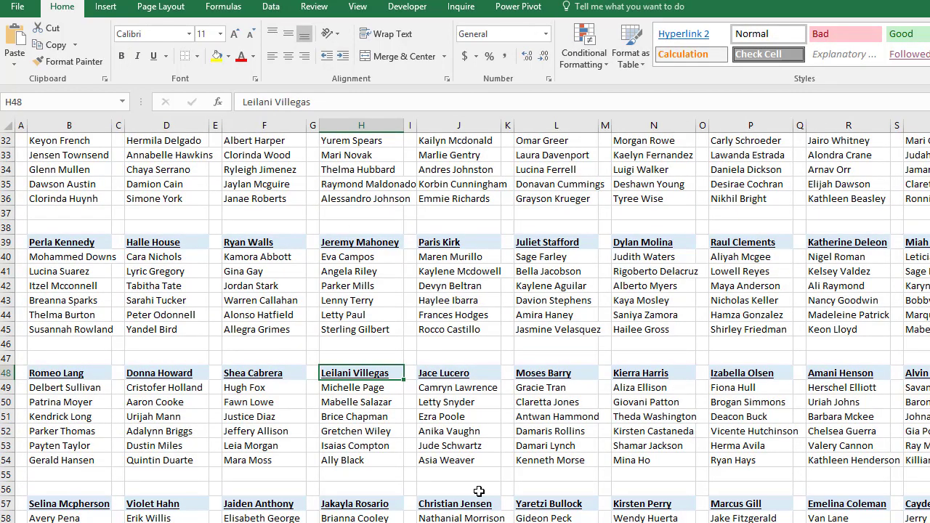
{"action": "mouse_move", "coordinate": [345, 372]}
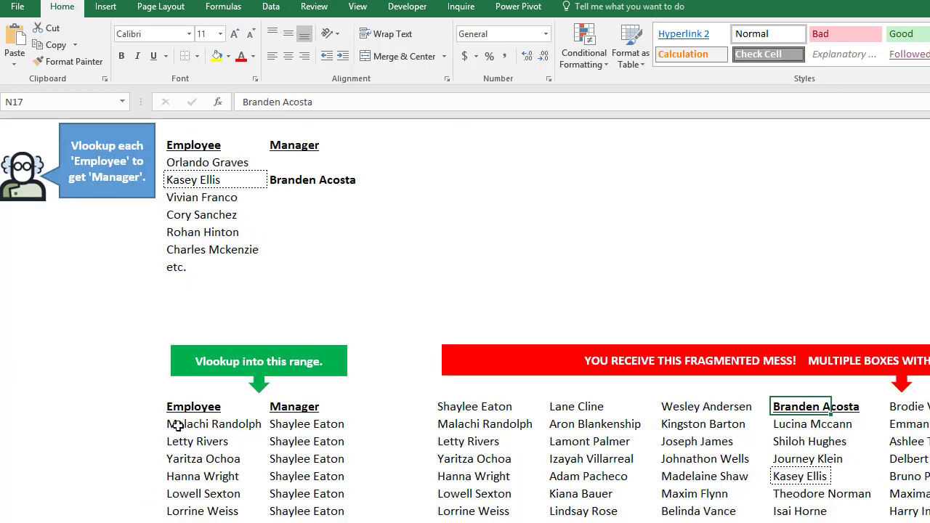
{"action": "left_click", "coordinate": [193, 406]}
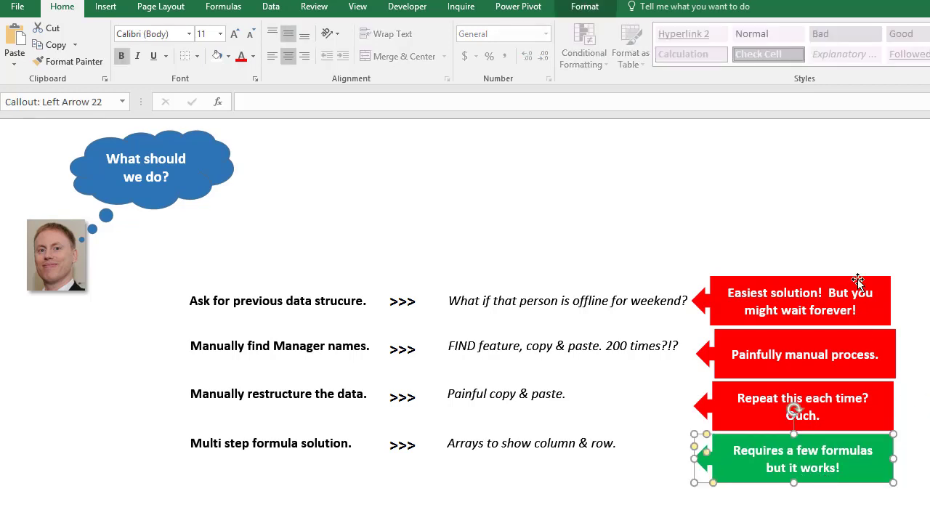
{"action": "left_click", "coordinate": [799, 301]}
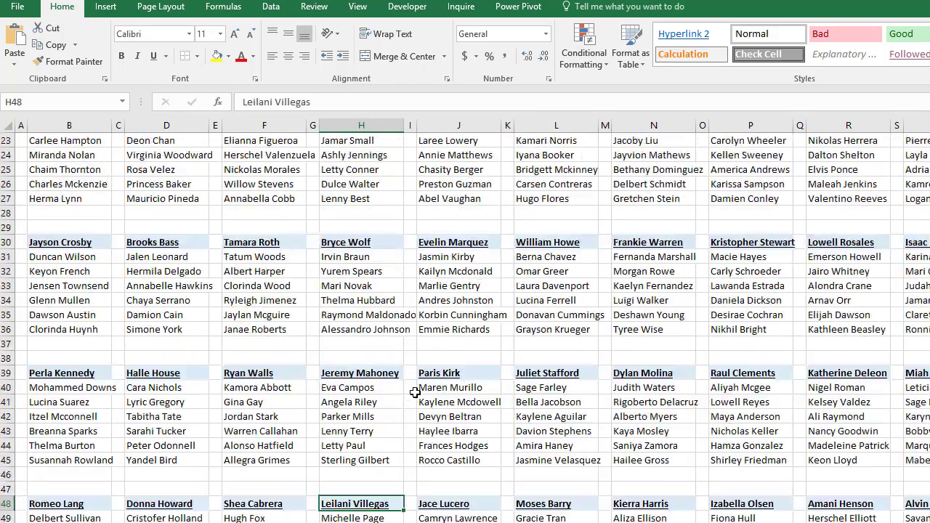
- Scroll through the manager boxes and name rows 3–81 as messydata
{"action": "scroll", "scroll_direction": "down", "scroll_amount": 3}
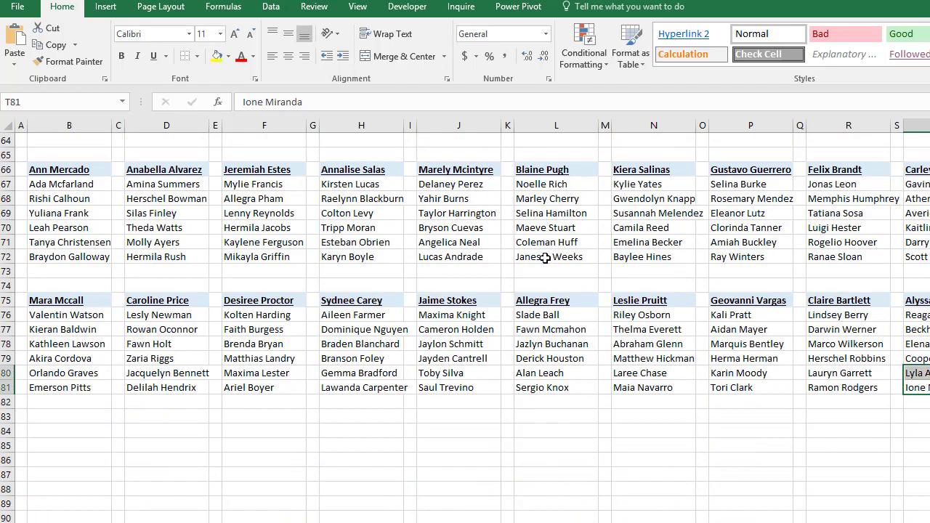
{"action": "scroll", "scroll_direction": "up", "scroll_amount": 3}
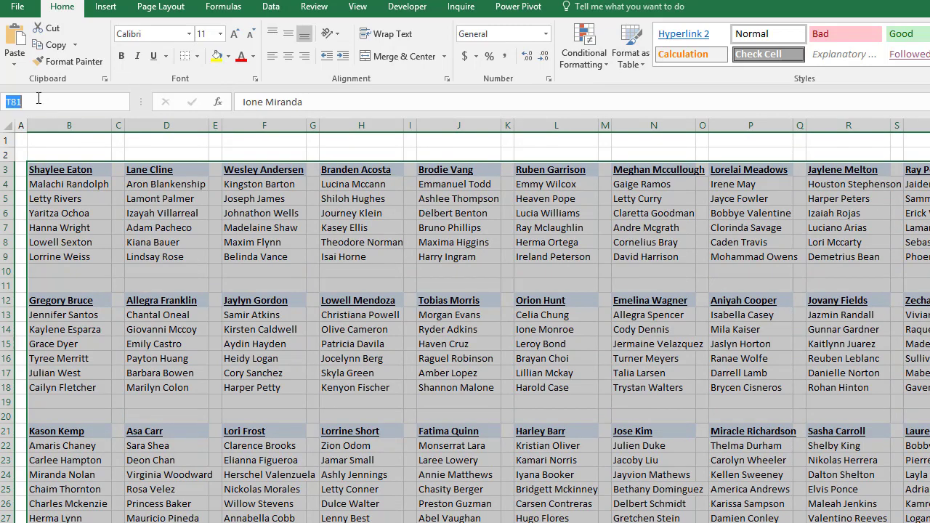
{"action": "type", "text": "messydata"}
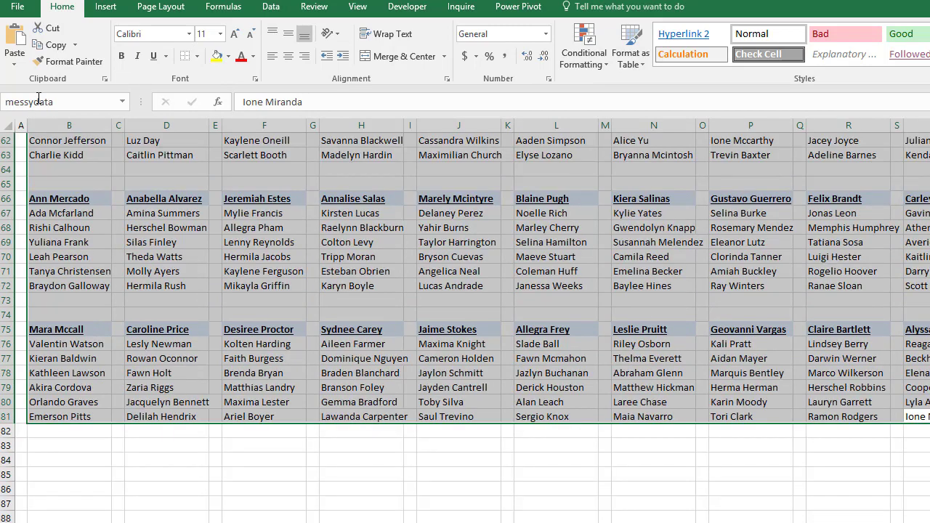
{"action": "scroll", "scroll_direction": "up", "scroll_amount": 3}
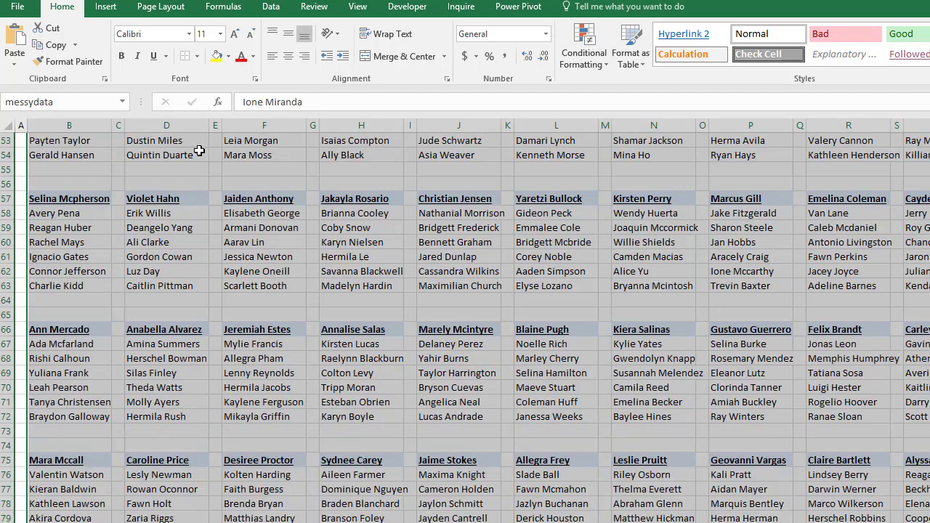
{"action": "scroll", "scroll_direction": "up", "scroll_amount": 3}
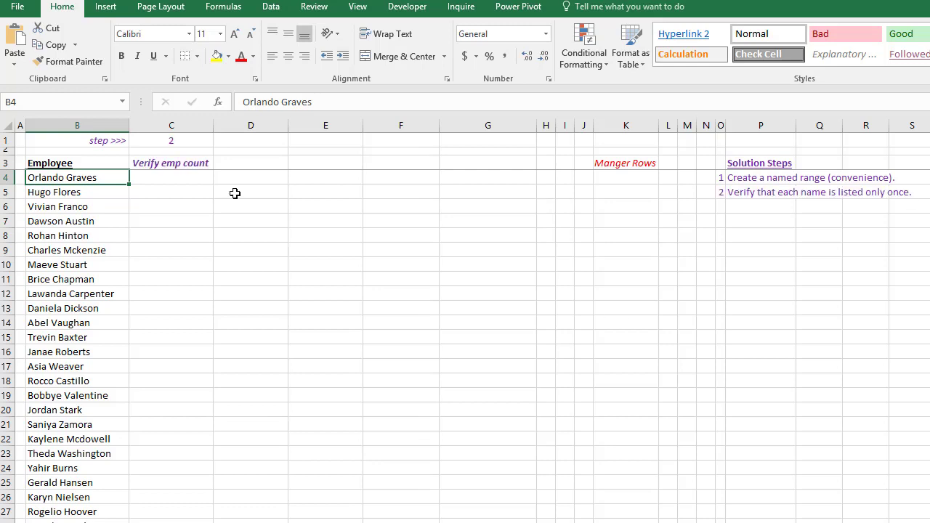
{"action": "mouse_move", "coordinate": [125, 194]}
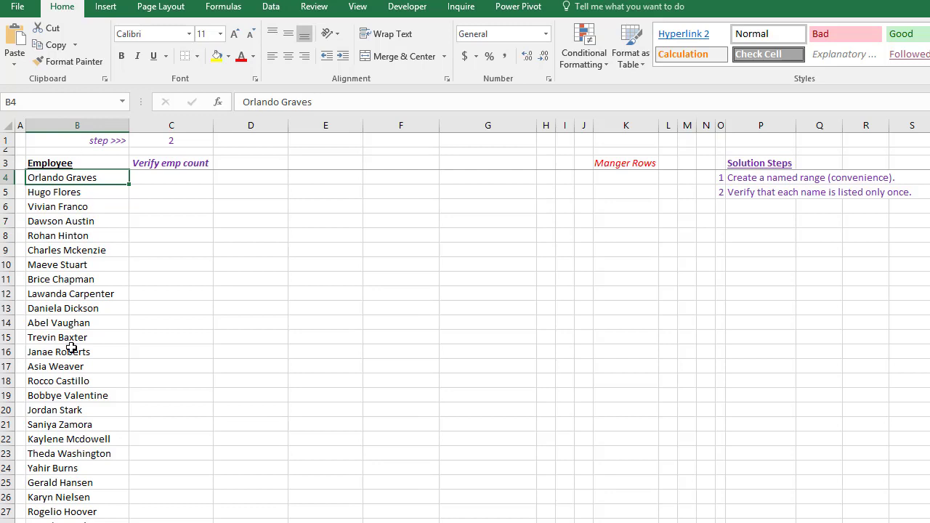
{"action": "mouse_move", "coordinate": [317, 266]}
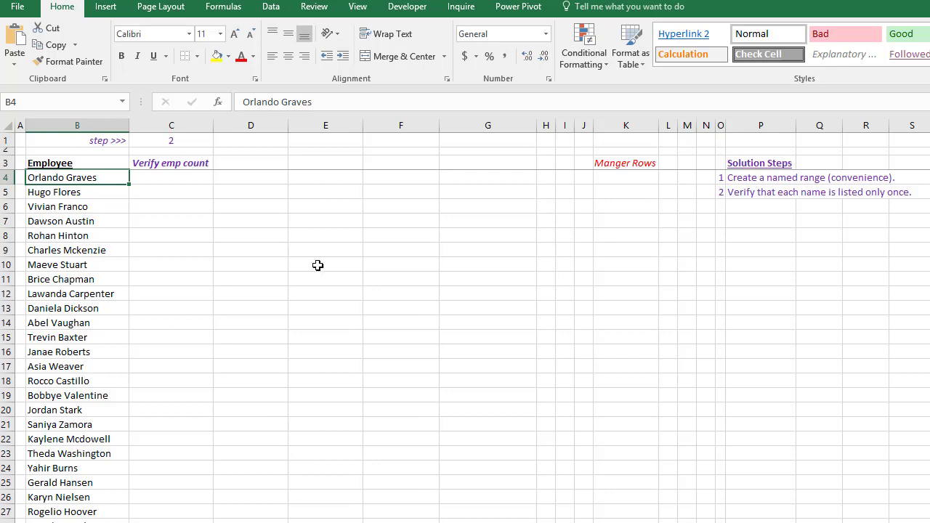
- Enter =COUNT(IF(B4=messydata,1,"")) in C4 and scroll to confirm every count is 1
{"action": "left_click", "coordinate": [171, 177]}
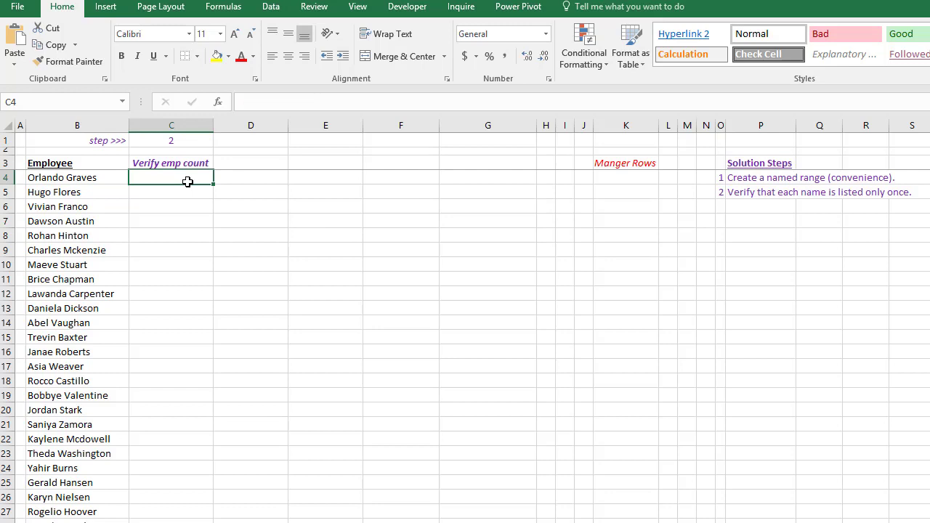
{"action": "type", "text": "=if("}
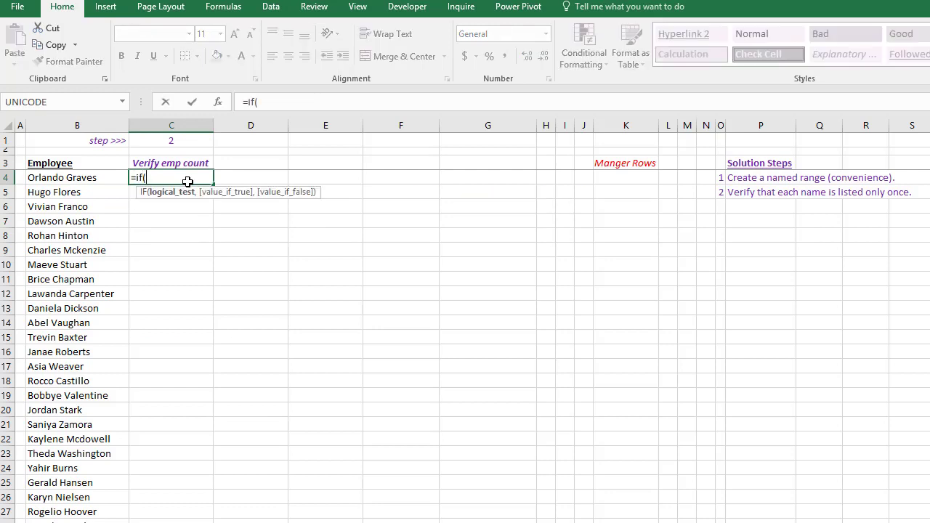
{"action": "left_click", "coordinate": [77, 177]}
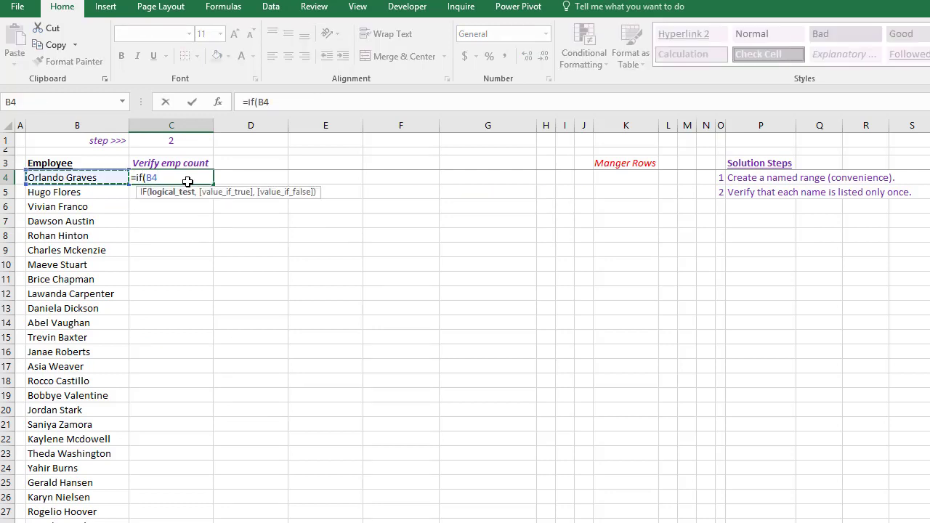
{"action": "type", "text": "="}
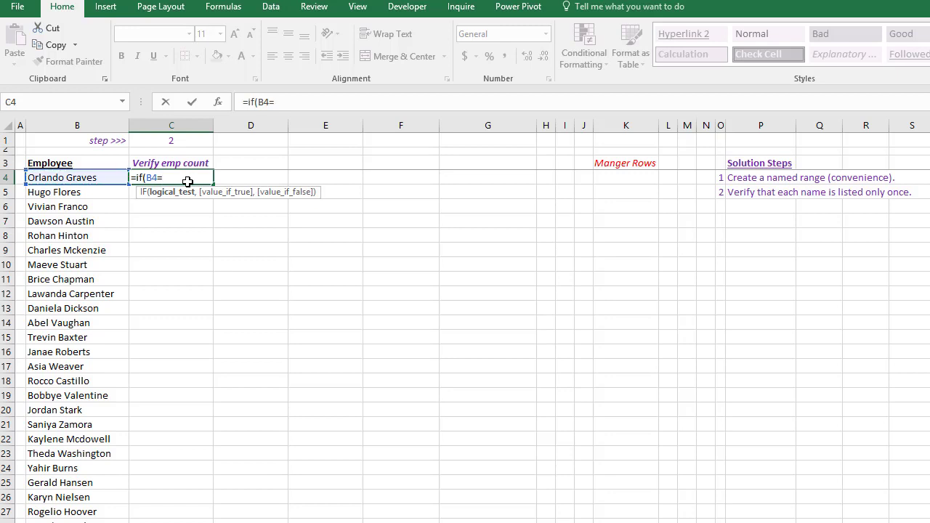
{"action": "key", "text": "f3"}
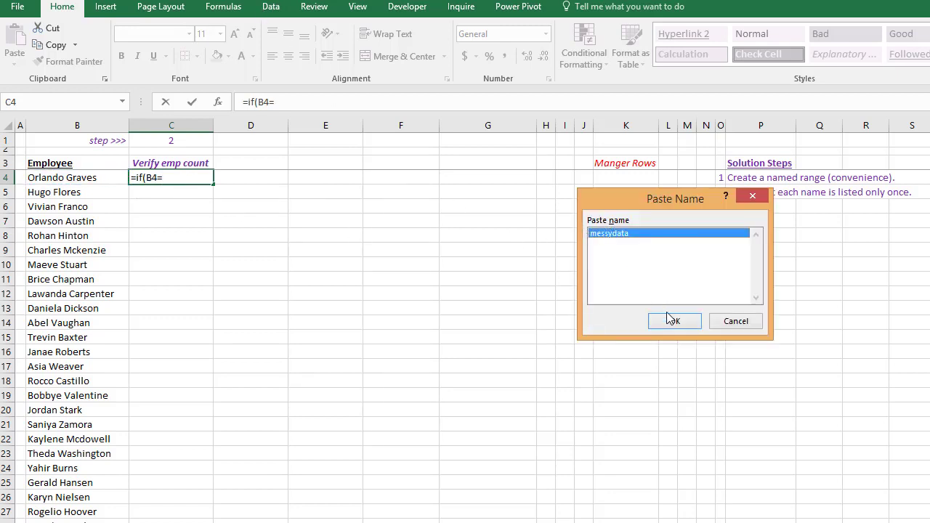
{"action": "left_click", "coordinate": [673, 321]}
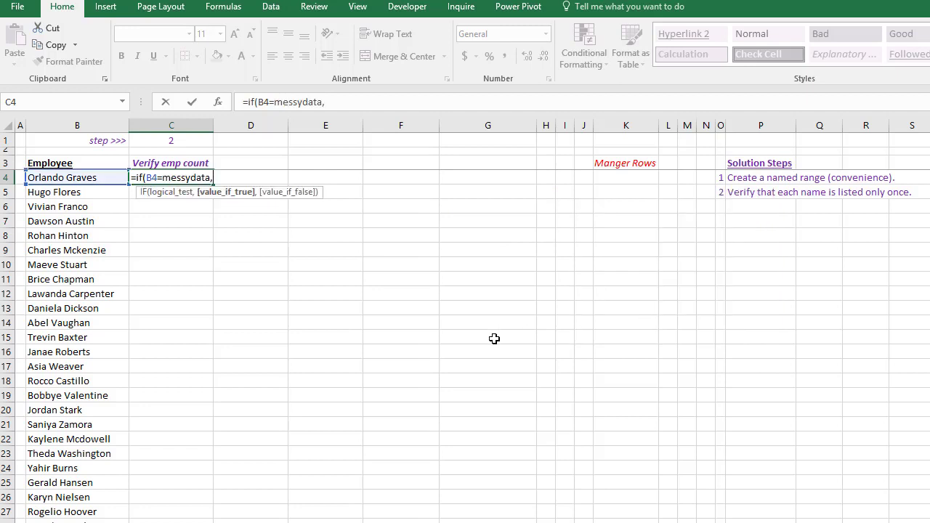
{"action": "type", "text": "1,\"\")"}
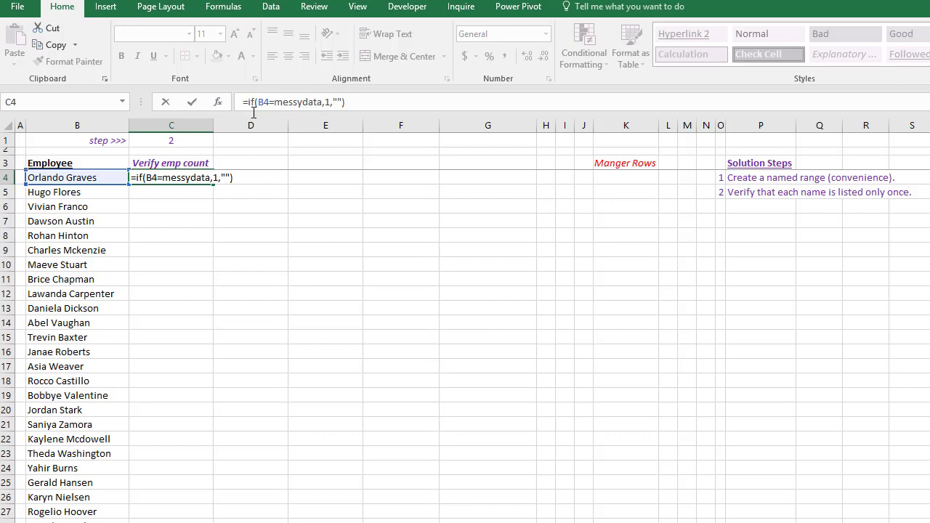
{"action": "mouse_move", "coordinate": [265, 164]}
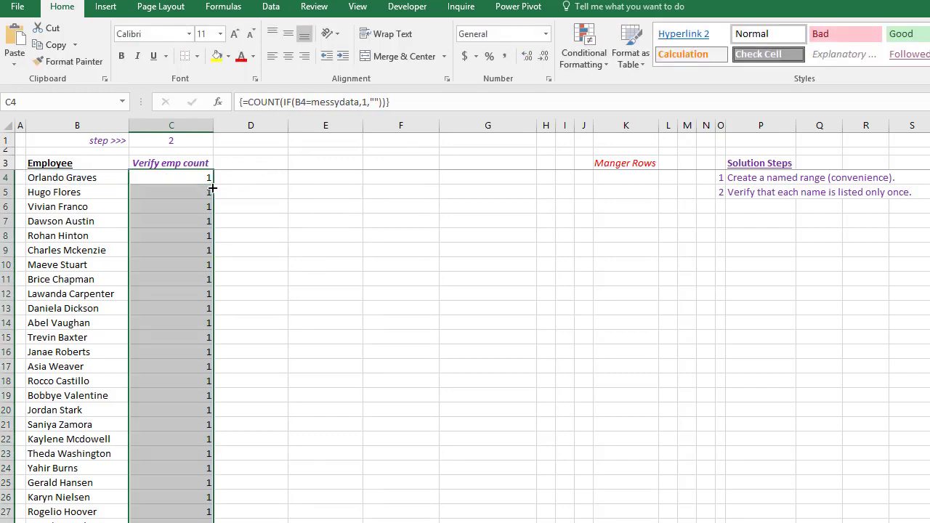
{"action": "scroll", "scroll_direction": "down", "scroll_amount": 3}
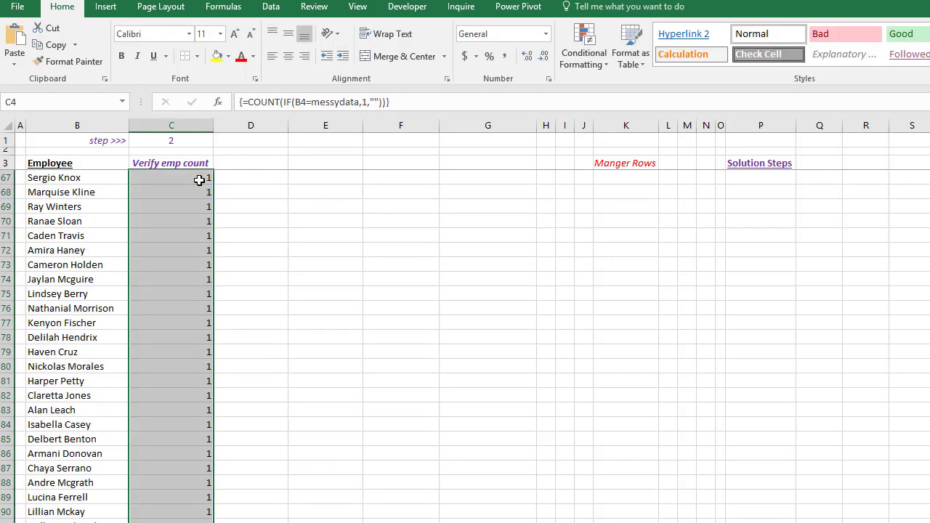
{"action": "scroll", "scroll_direction": "down", "scroll_amount": 3}
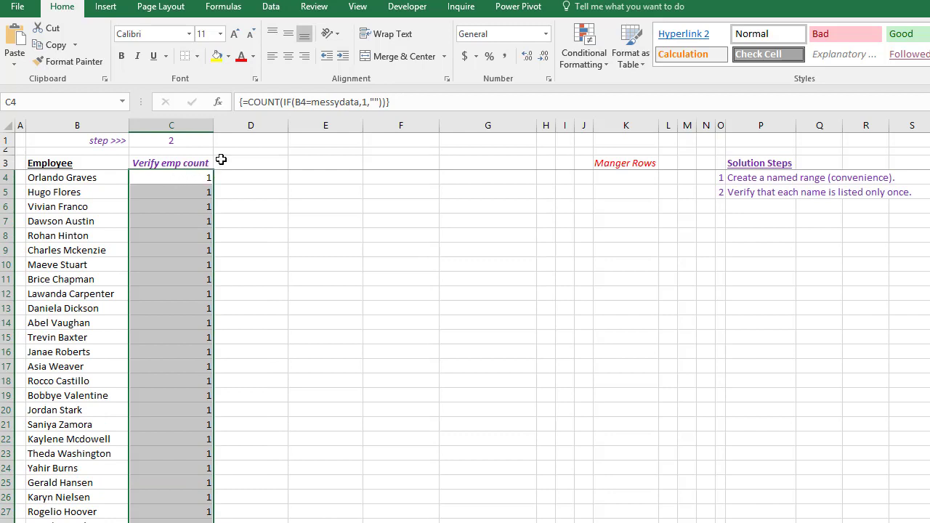
- Start the D4 formula =IF(B4=messydata,COLUMN(messydata),…) for the employee's column number
{"action": "left_click", "coordinate": [251, 162]}
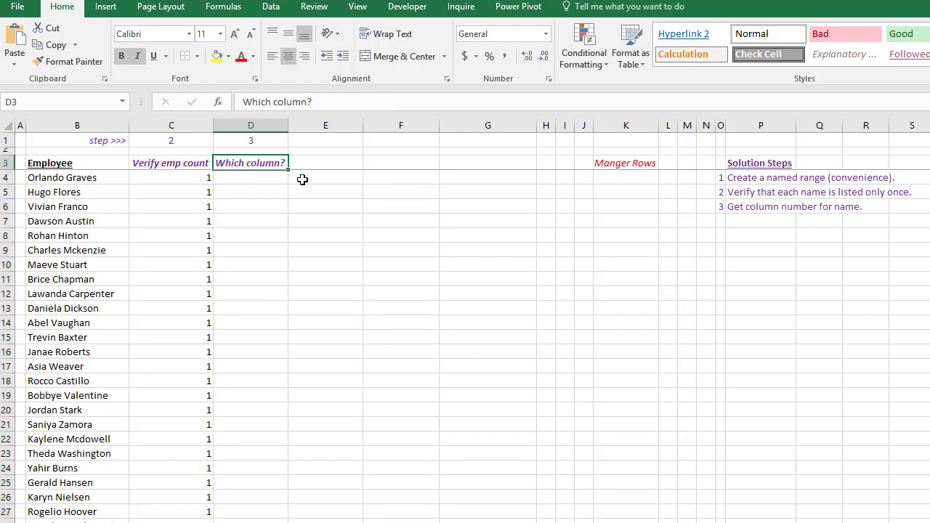
{"action": "left_click", "coordinate": [171, 178]}
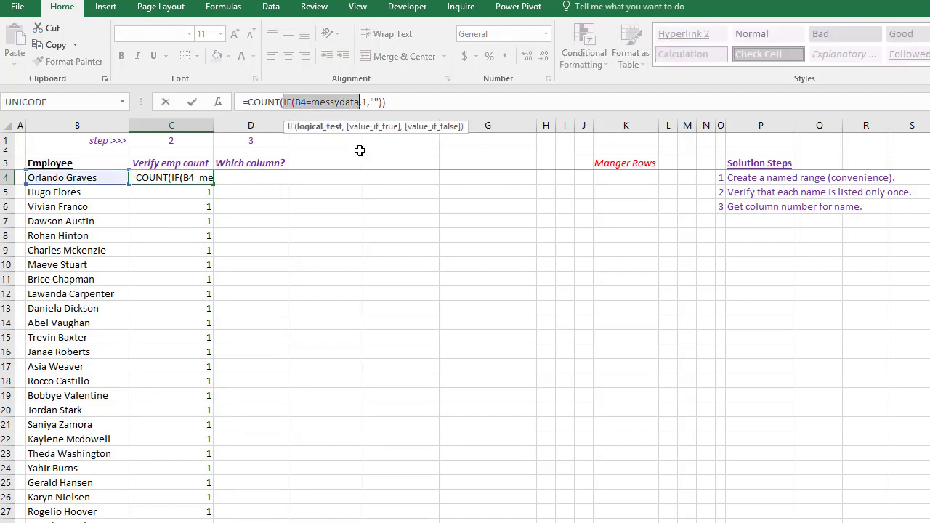
{"action": "key", "text": "Enter"}
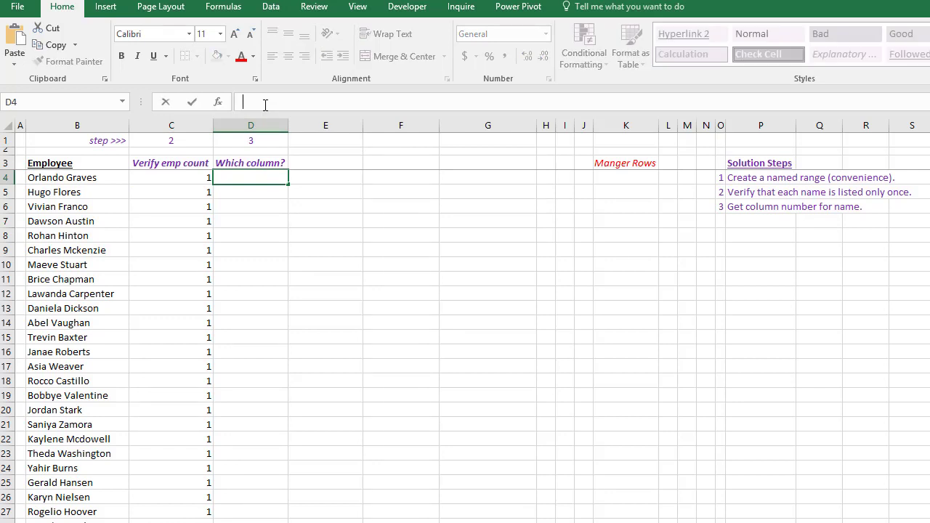
{"action": "type", "text": "=IF(B4=messydata"}
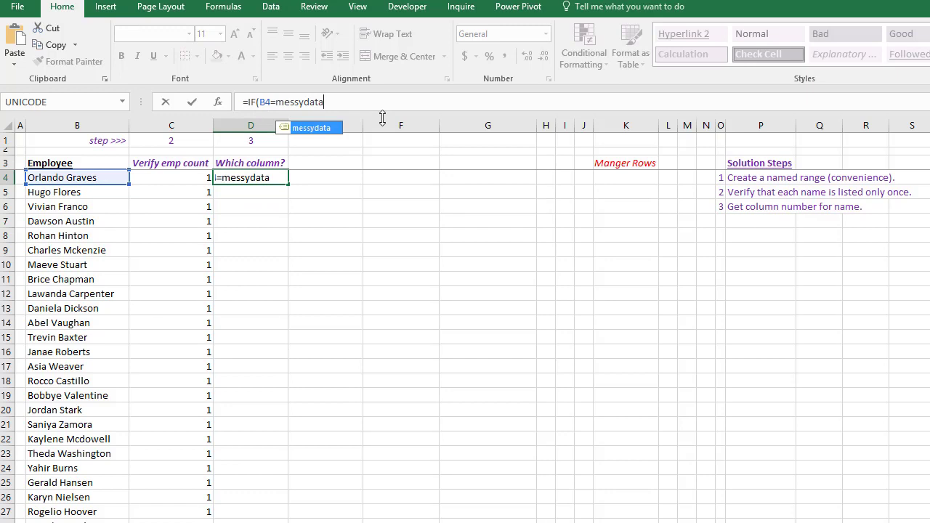
{"action": "type", "text": ",column("}
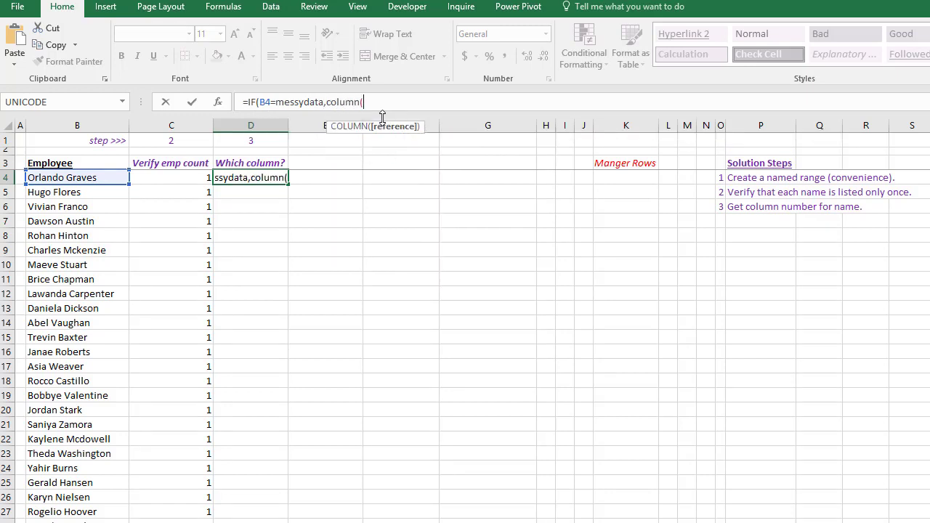
{"action": "mouse_move", "coordinate": [328, 249]}
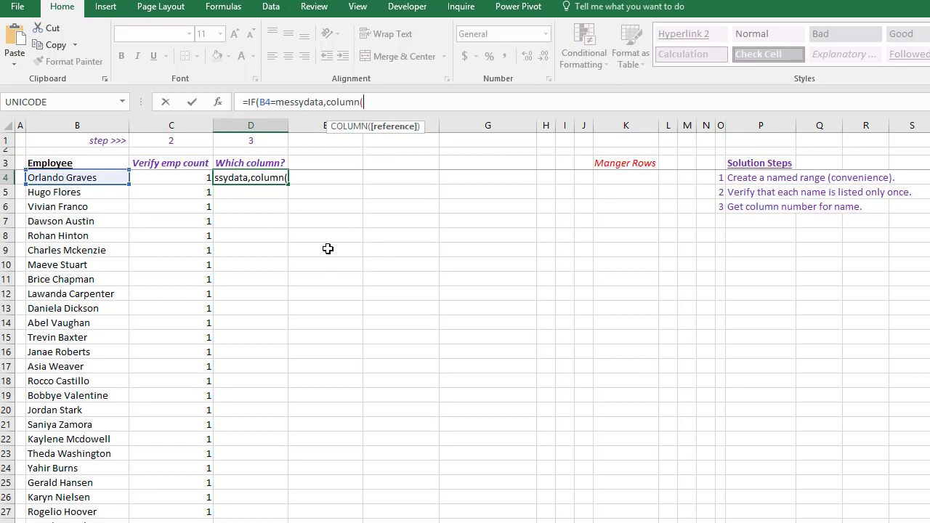
{"action": "type", "text": "m"}
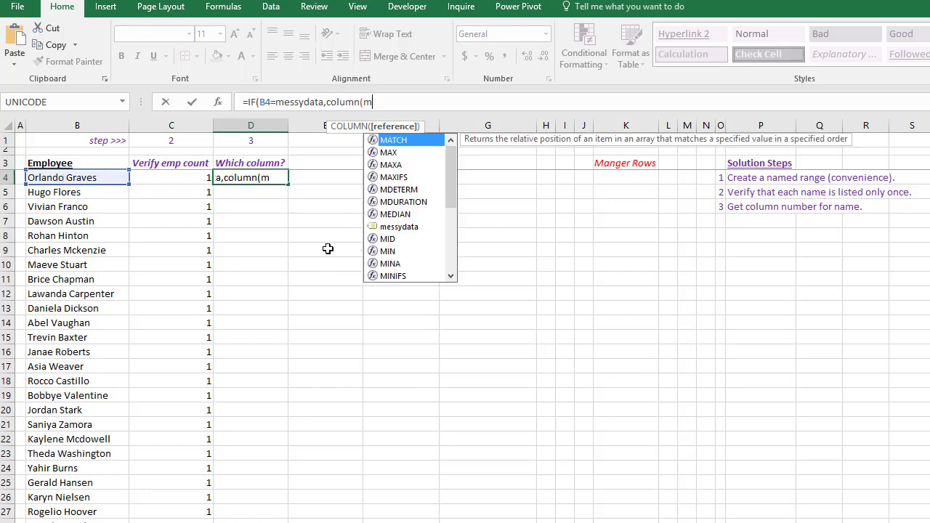
{"action": "type", "text": "essydata"}
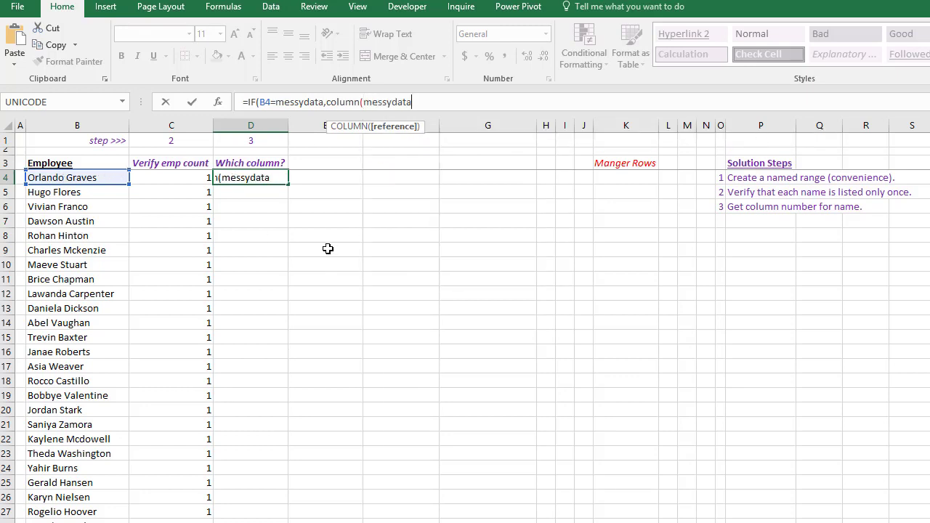
{"action": "type", "text": ",\"\")}"}
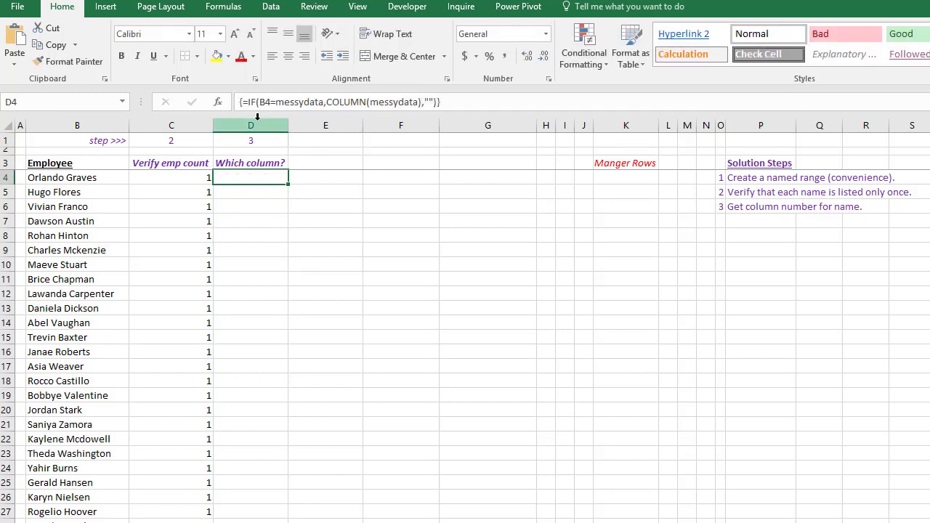
- Wrap the D4 formula in MIN and confirm it as an array formula
{"action": "double_click", "coordinate": [251, 178]}
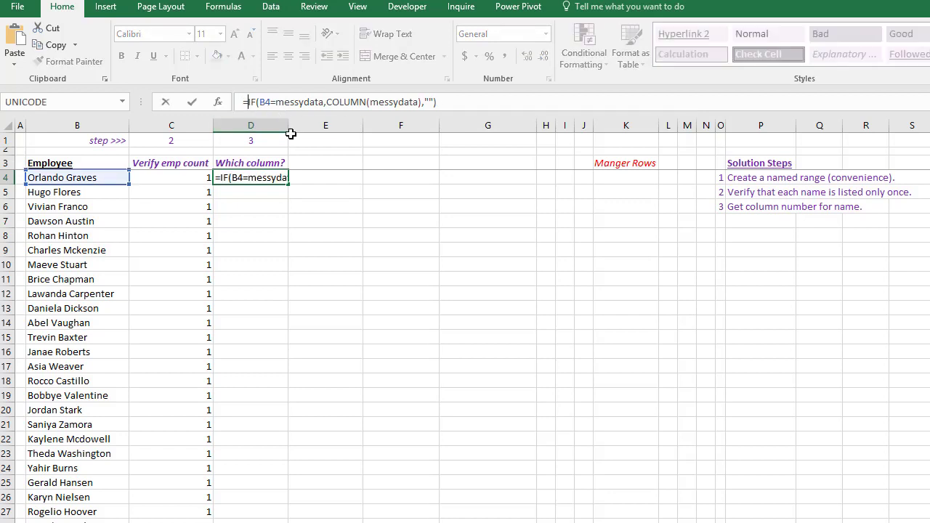
{"action": "type", "text": "min("}
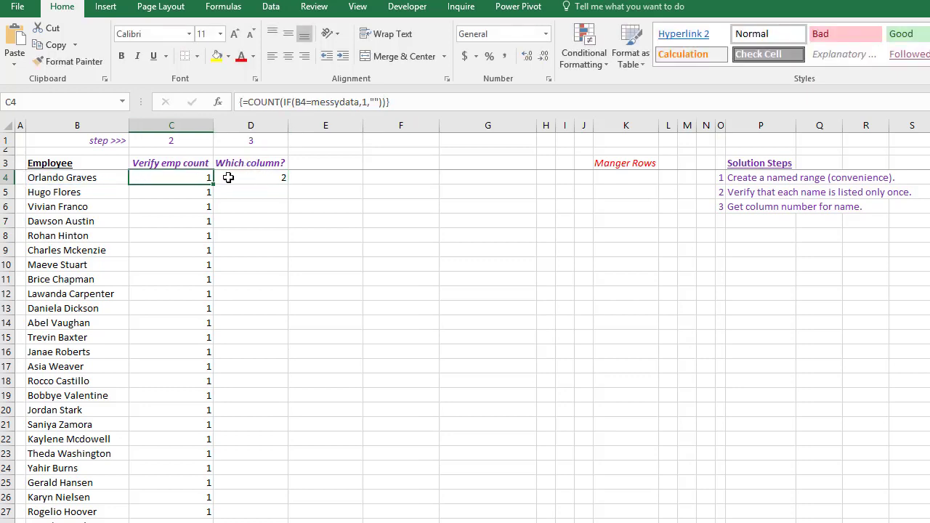
{"action": "left_click", "coordinate": [250, 177]}
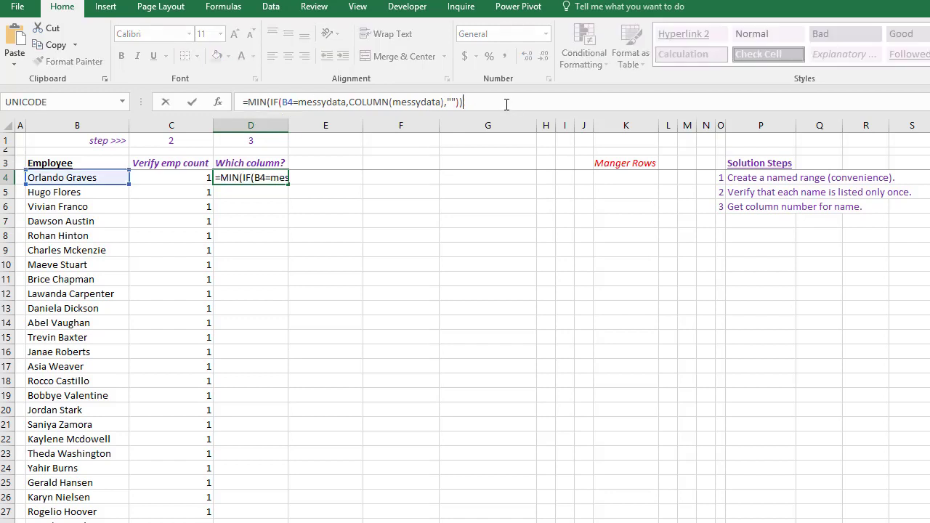
{"action": "key", "text": "ctrl+shift+enter"}
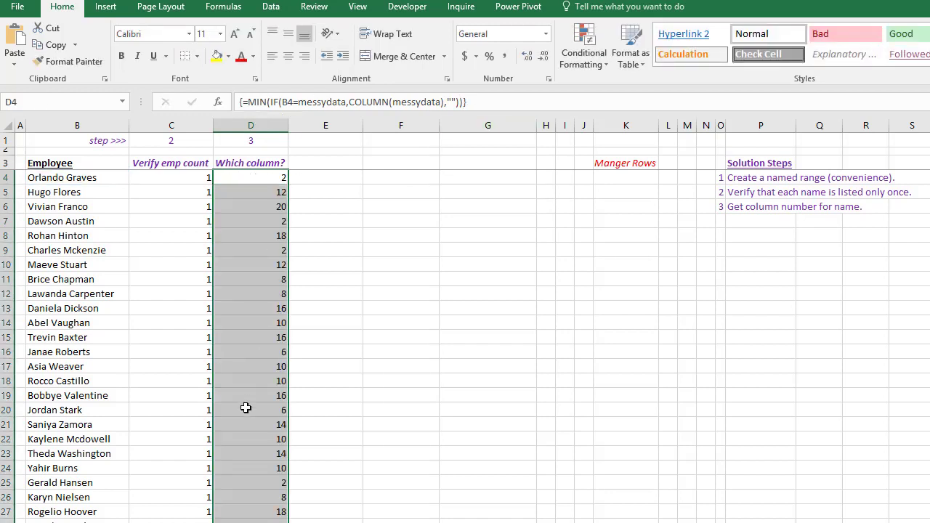
- Inspect the messydata range, then return to the employee helper columns
{"action": "left_click", "coordinate": [250, 177]}
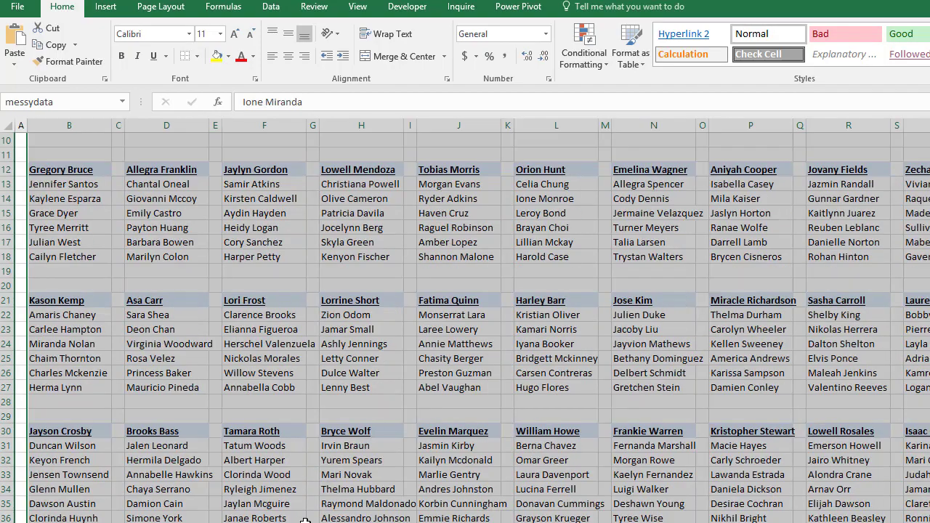
{"action": "scroll", "scroll_direction": "down", "scroll_amount": 3}
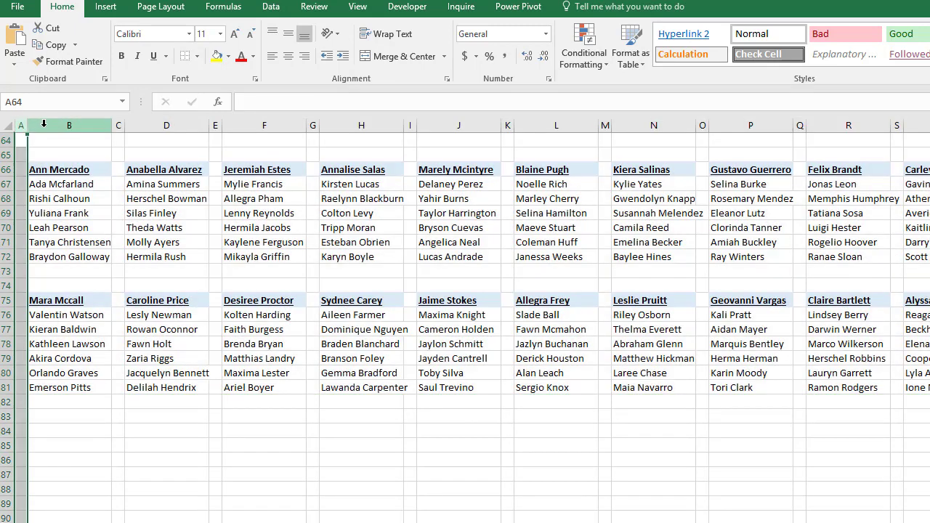
{"action": "left_click", "coordinate": [69, 373]}
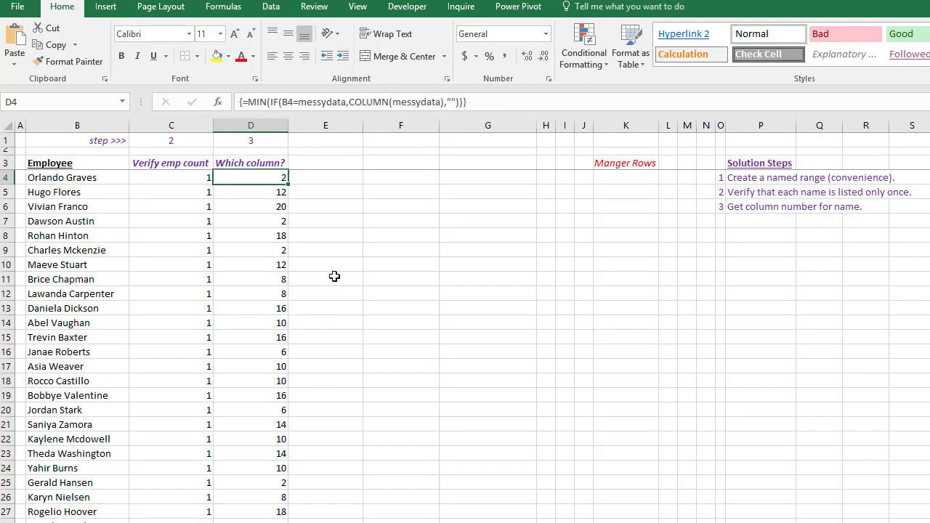
{"action": "mouse_move", "coordinate": [334, 274]}
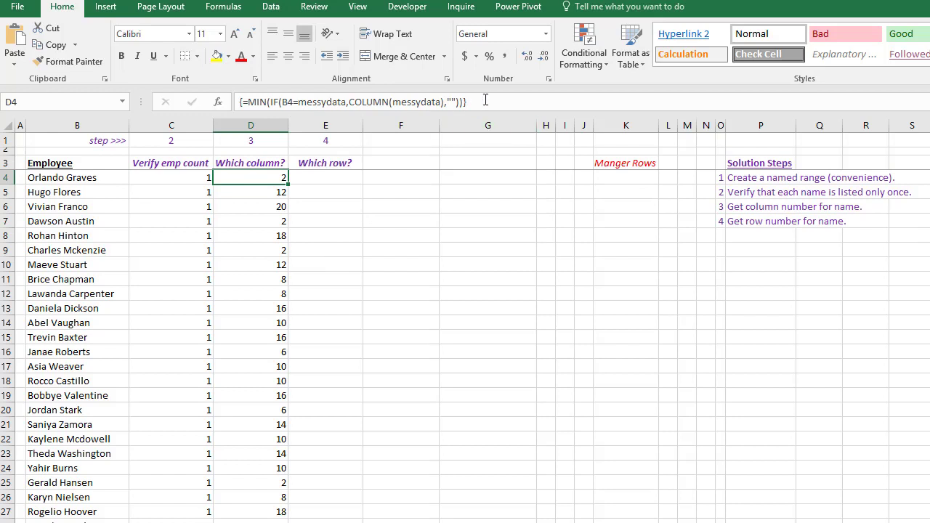
- Adapt D4's formula to use ROW in E4 and fill it down the list
{"action": "double_click", "coordinate": [251, 177]}
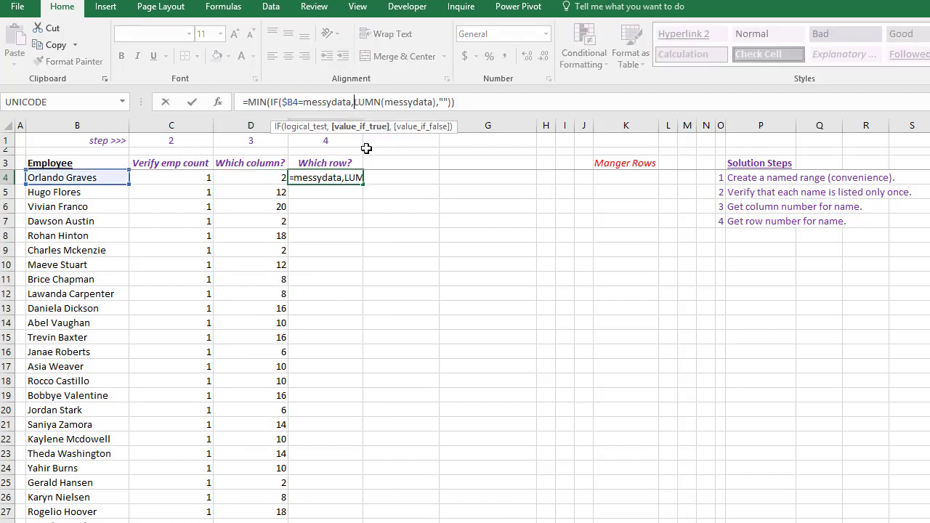
{"action": "type", "text": "row"}
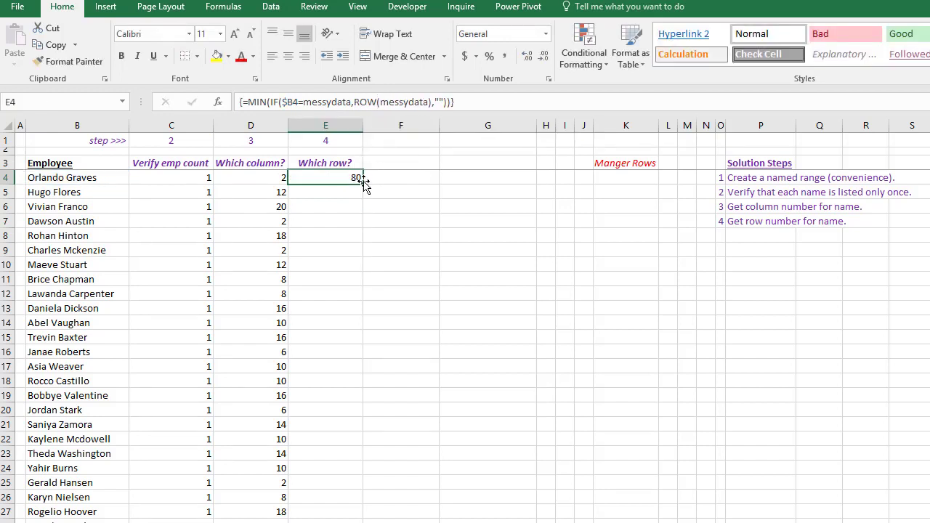
{"action": "left_click_drag", "start_coordinate": [325, 178], "coordinate": [326, 511]}
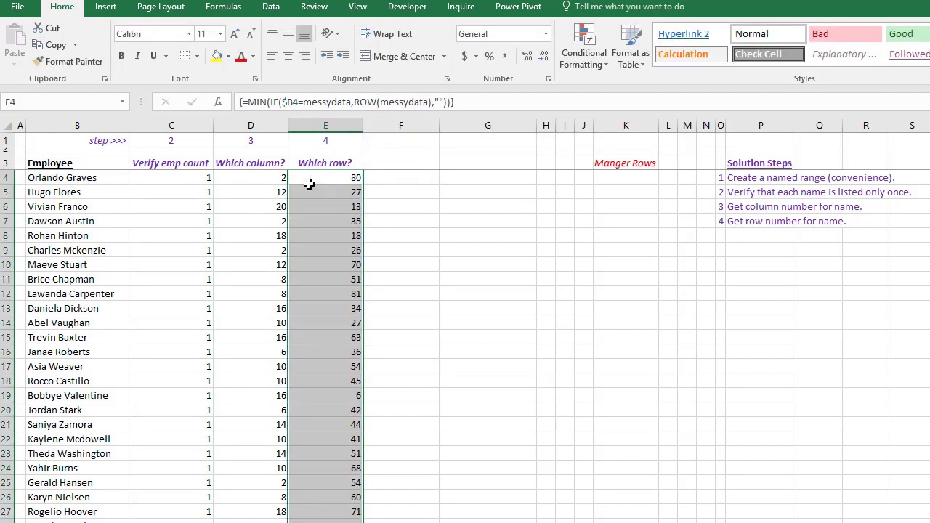
{"action": "left_click", "coordinate": [251, 178]}
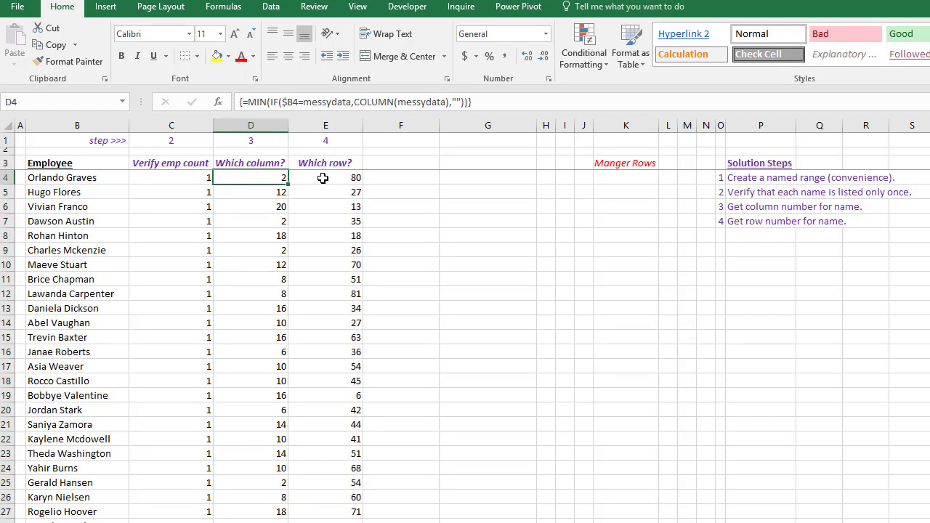
{"action": "left_click", "coordinate": [325, 177]}
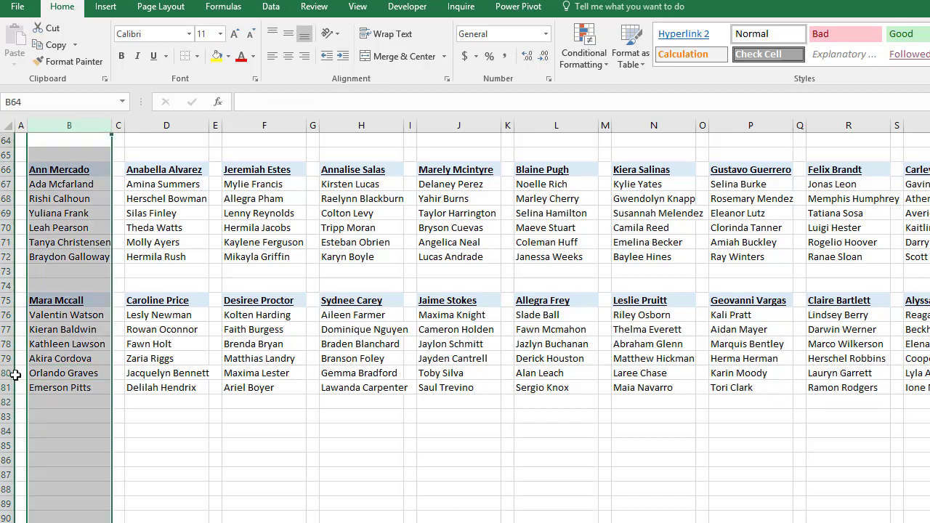
{"action": "left_click", "coordinate": [21, 373]}
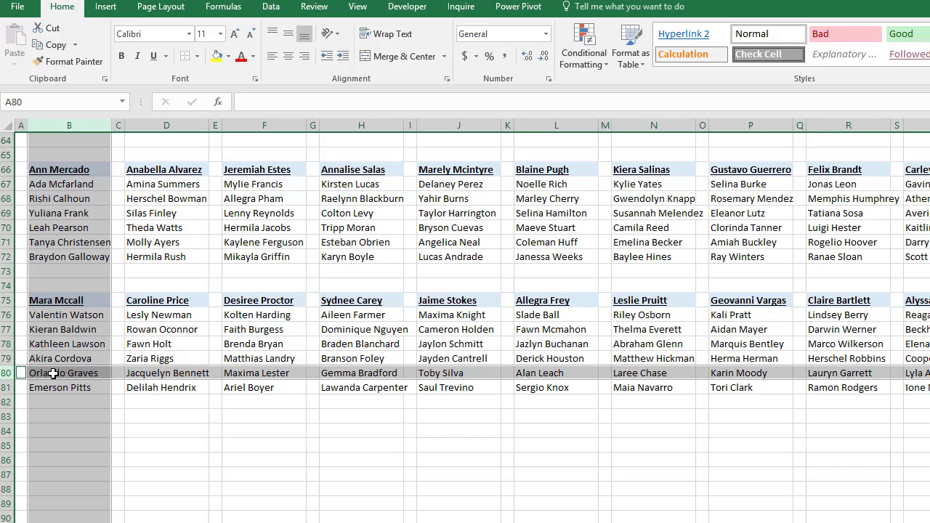
{"action": "left_click", "coordinate": [69, 300]}
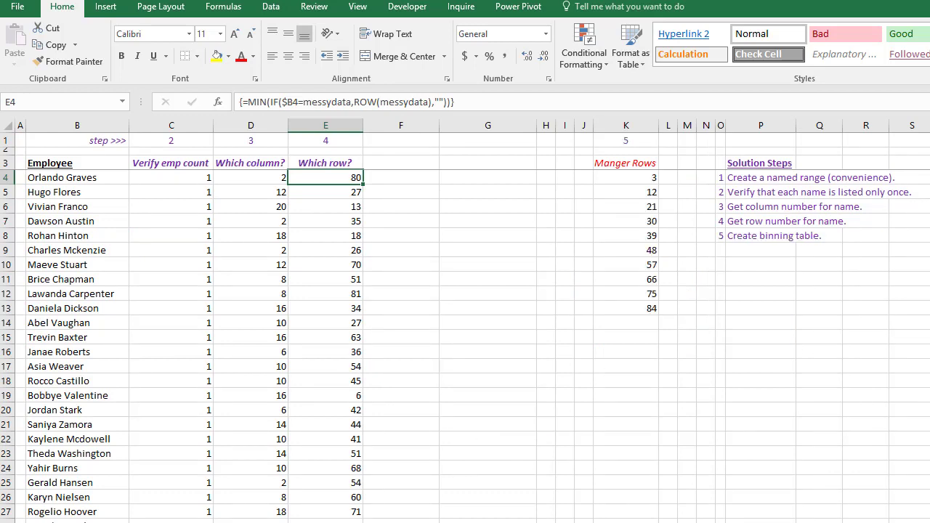
- Scroll the sheet and inspect the Manger Rows values in column K
{"action": "left_click", "coordinate": [625, 162]}
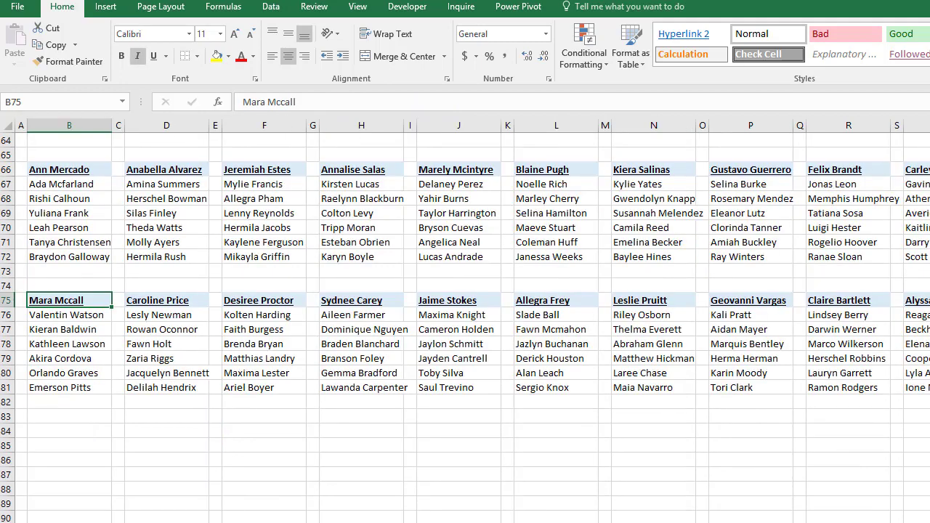
{"action": "scroll", "scroll_direction": "up", "scroll_amount": 3}
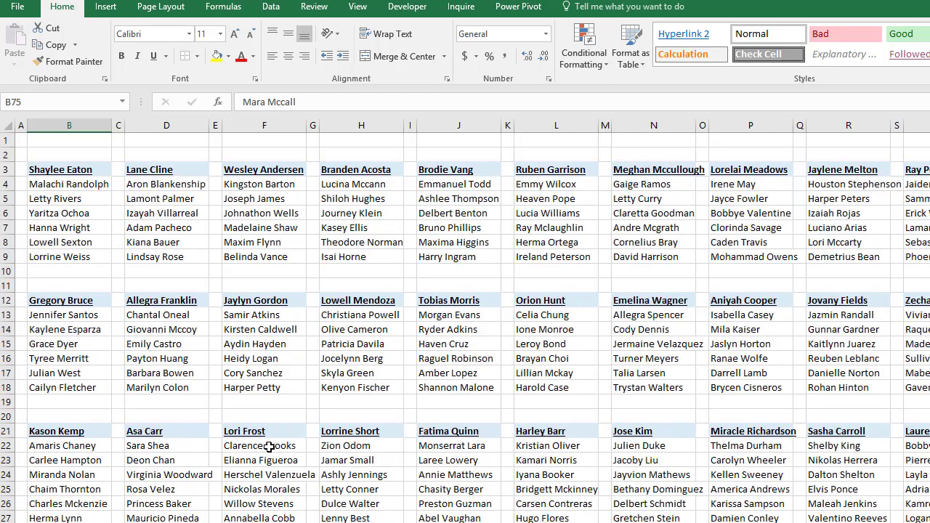
{"action": "mouse_move", "coordinate": [18, 276]}
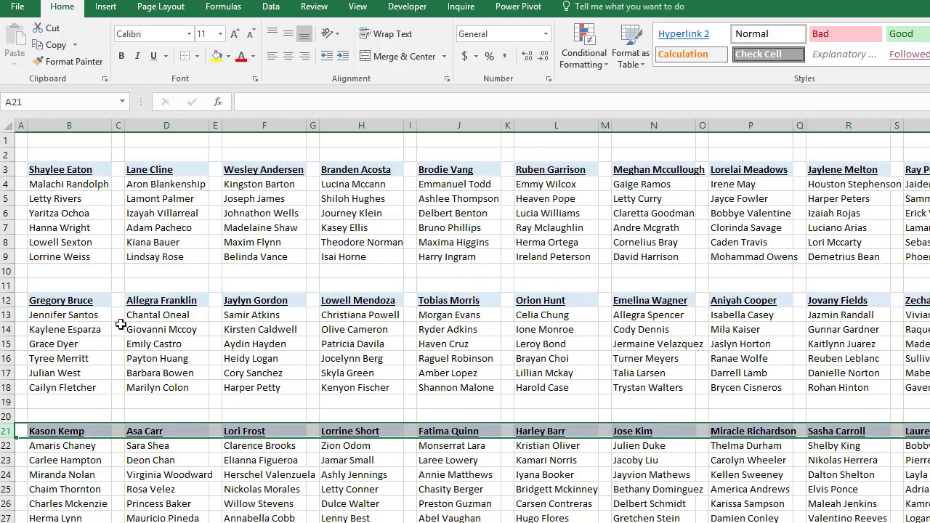
{"action": "scroll", "scroll_direction": "down", "scroll_amount": 3}
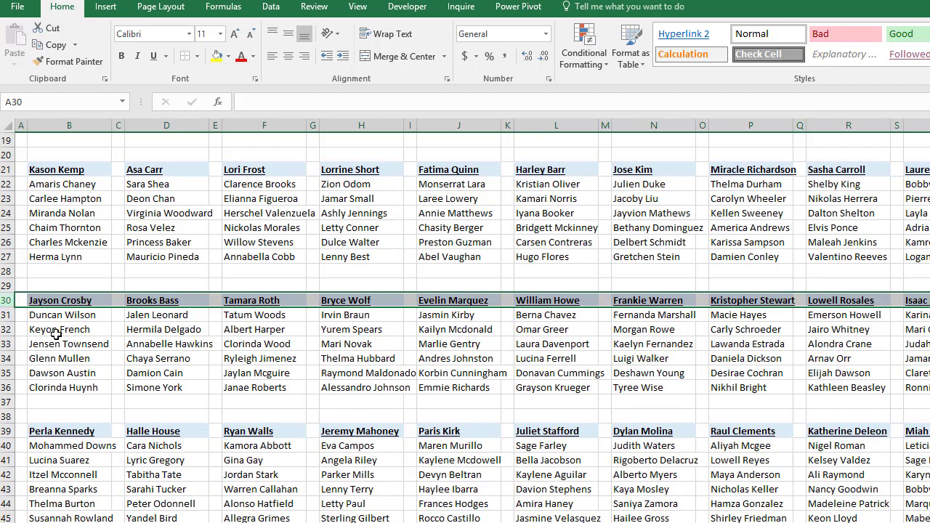
{"action": "scroll", "scroll_direction": "down", "scroll_amount": 3}
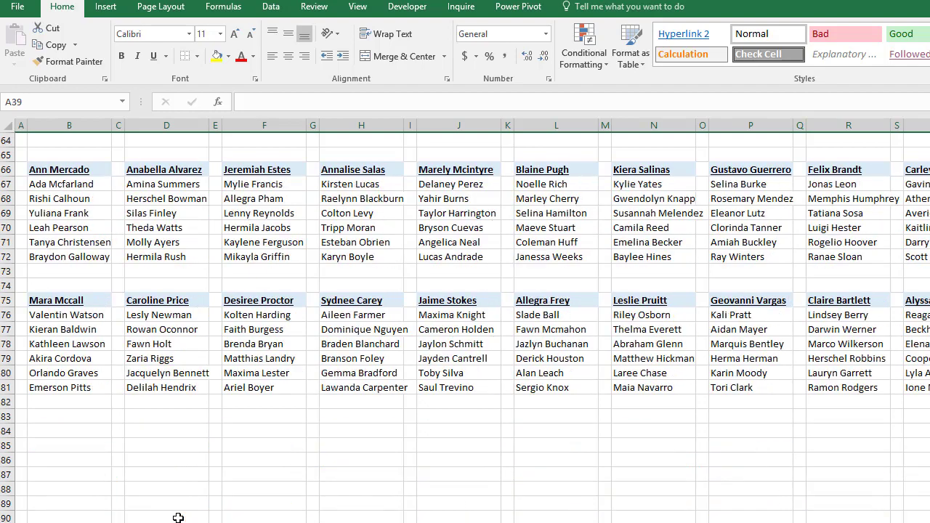
{"action": "scroll", "scroll_direction": "up", "scroll_amount": 3}
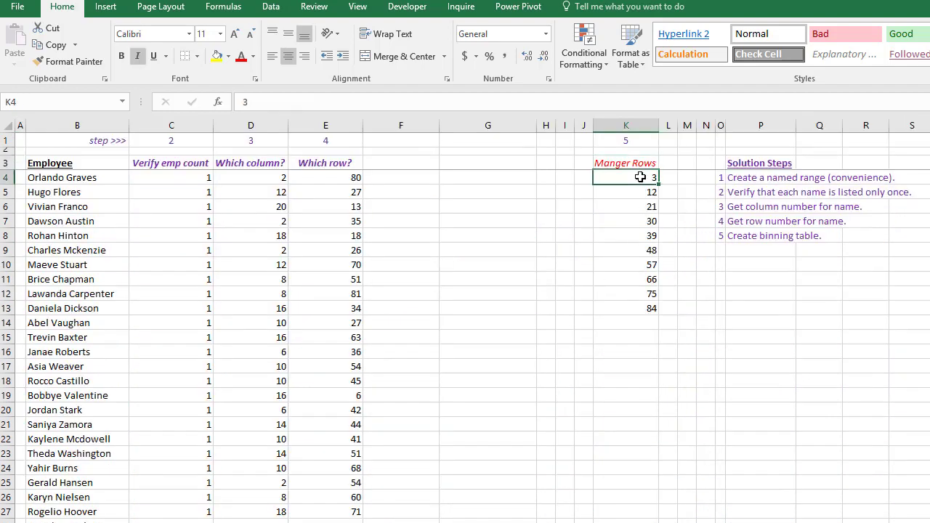
{"action": "left_click", "coordinate": [626, 220]}
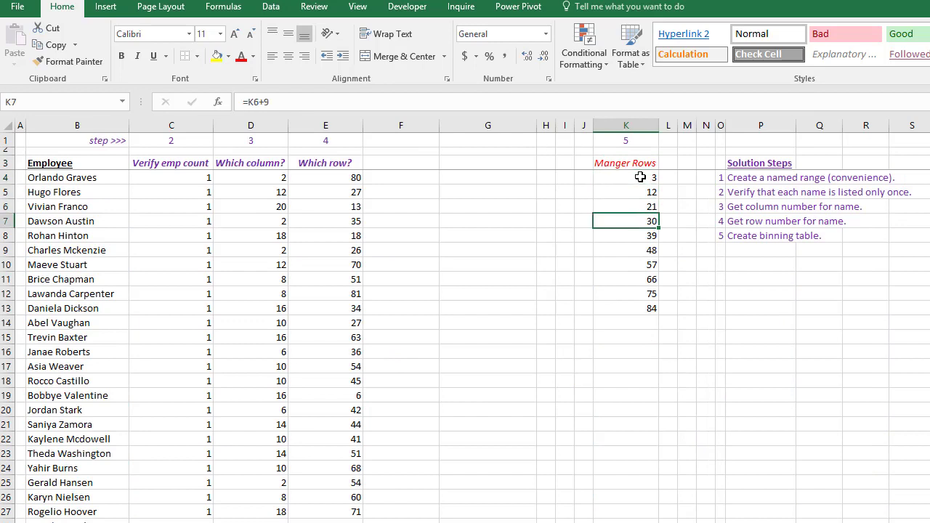
{"action": "left_click", "coordinate": [626, 293]}
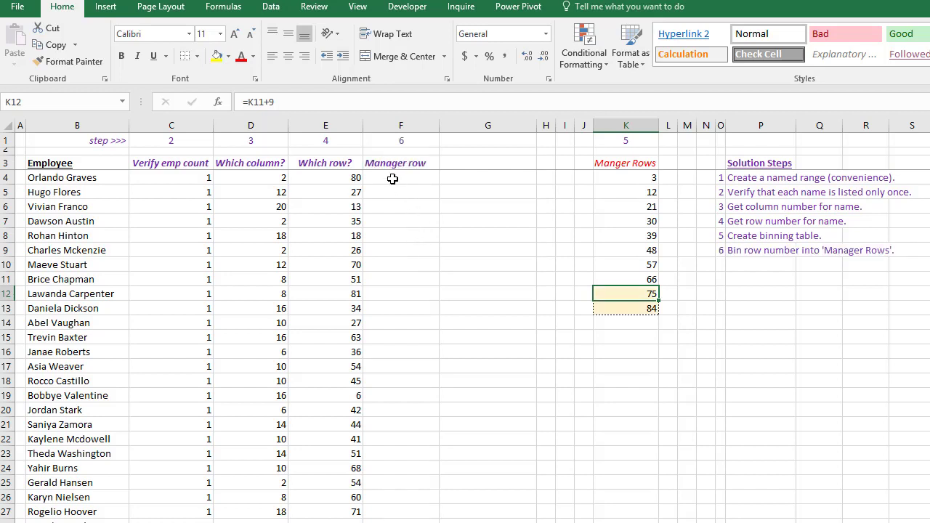
{"action": "left_click", "coordinate": [401, 178]}
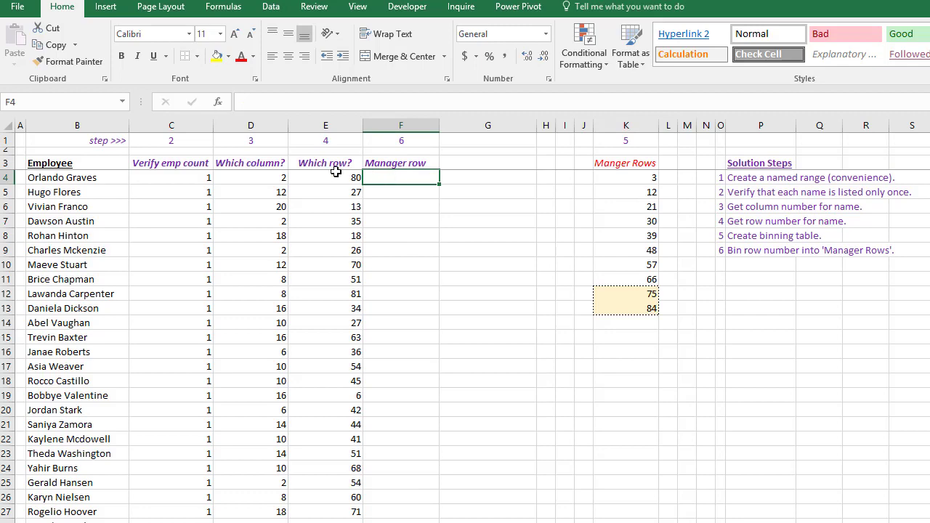
{"action": "left_click", "coordinate": [77, 177]}
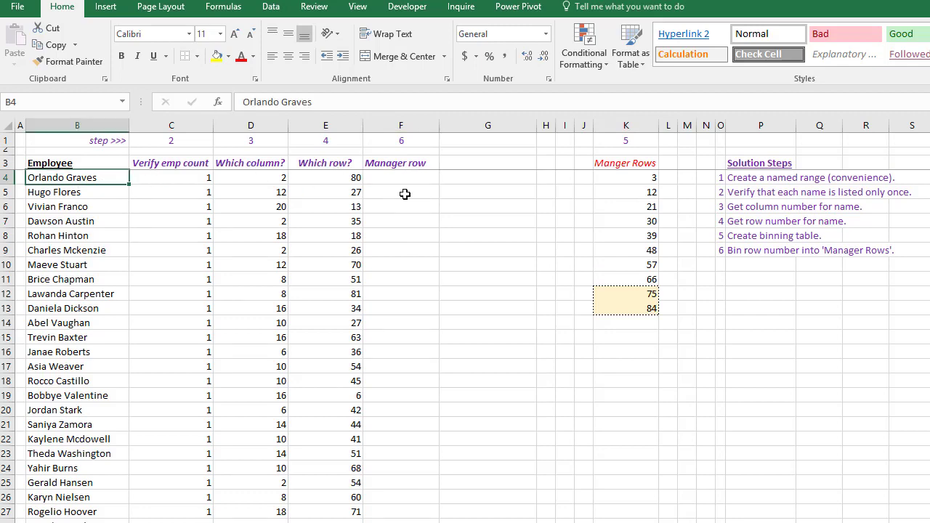
{"action": "left_click", "coordinate": [325, 177]}
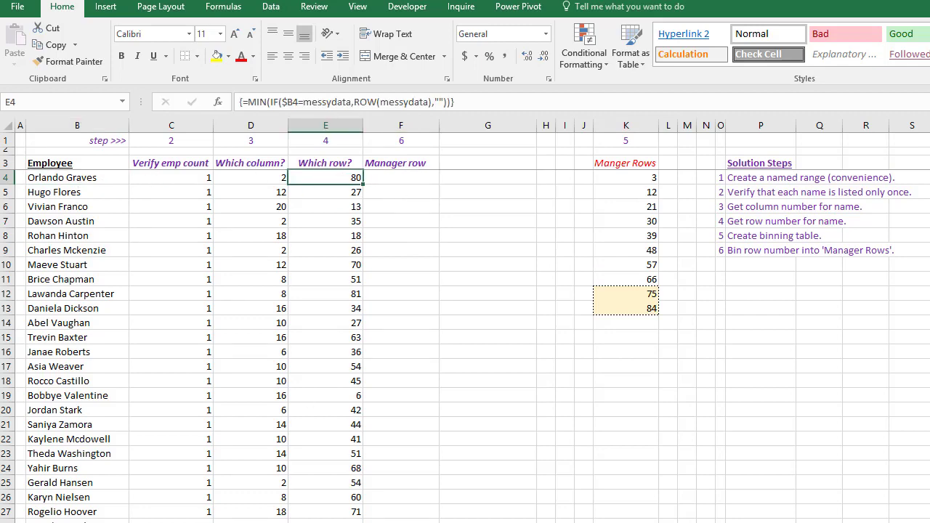
{"action": "scroll", "scroll_direction": "down", "scroll_amount": 3}
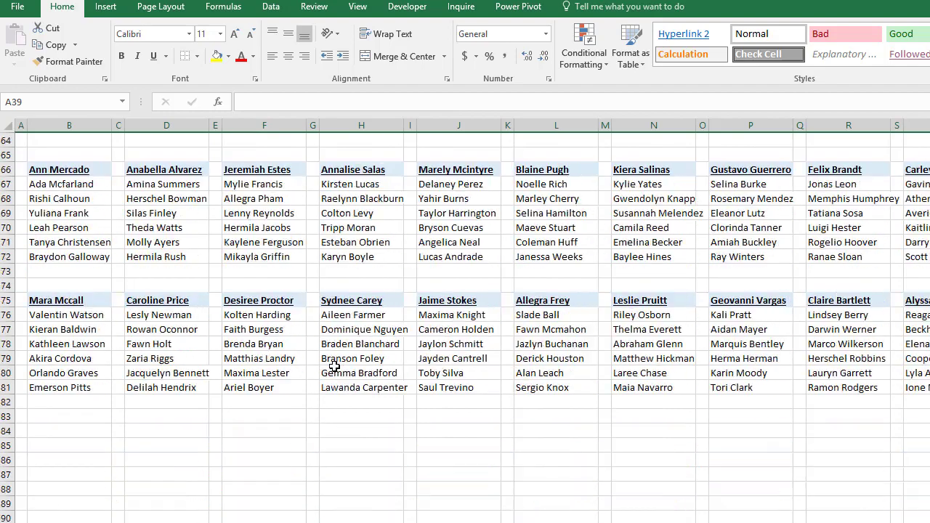
{"action": "left_click", "coordinate": [21, 373]}
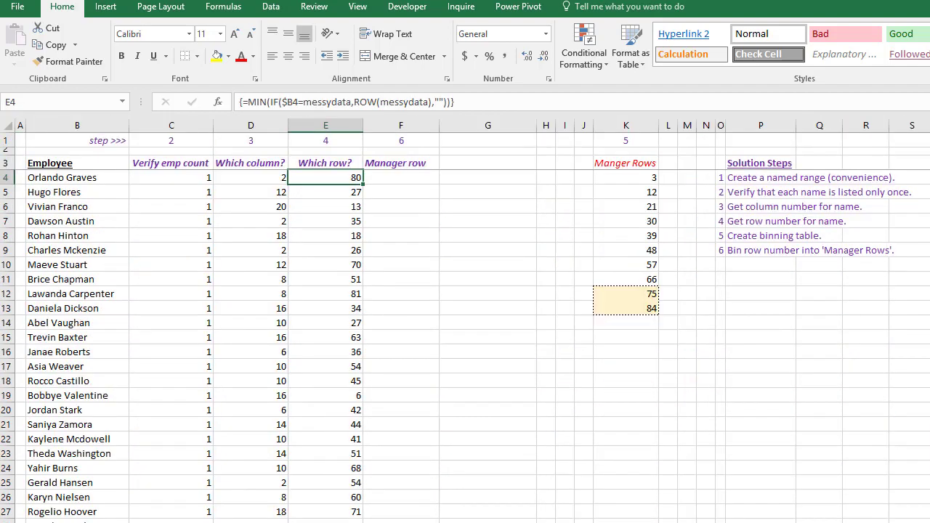
- Enter =MATCH(E4,$K$4:$K$13,TRUE) in F4 to bin row 80
{"action": "left_click", "coordinate": [400, 177]}
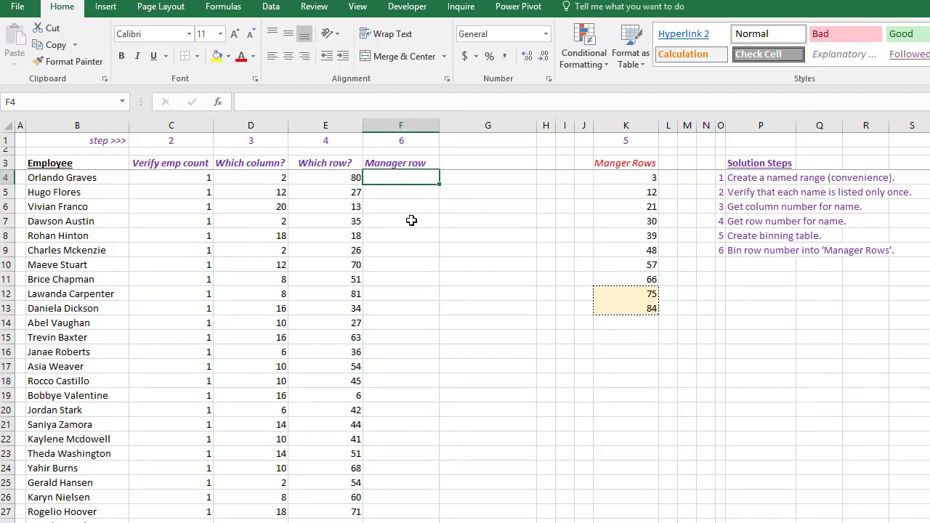
{"action": "type", "text": "=match("}
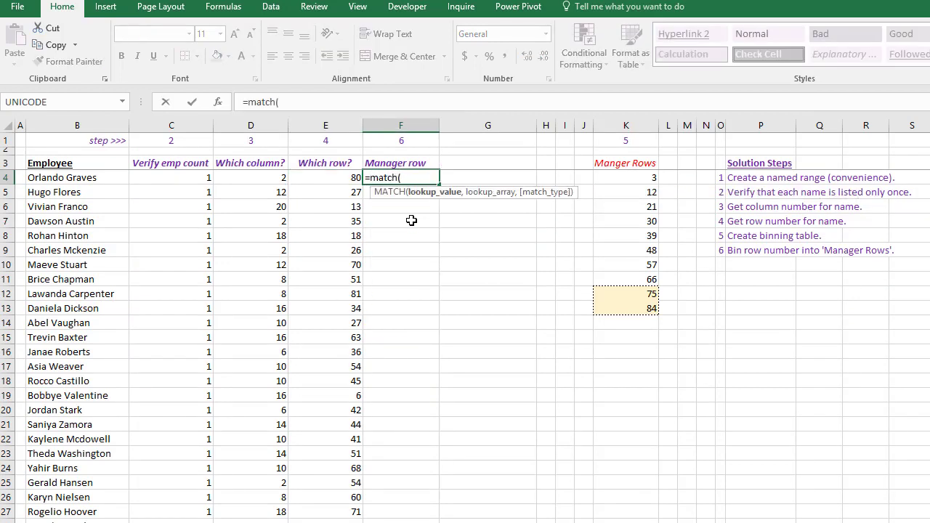
{"action": "left_click", "coordinate": [325, 177]}
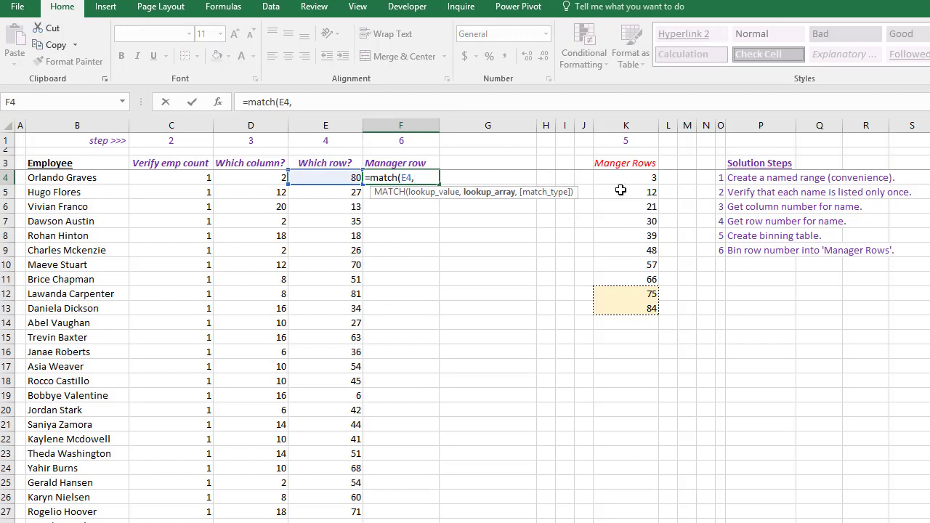
{"action": "left_click_drag", "start_coordinate": [625, 177], "coordinate": [625, 308]}
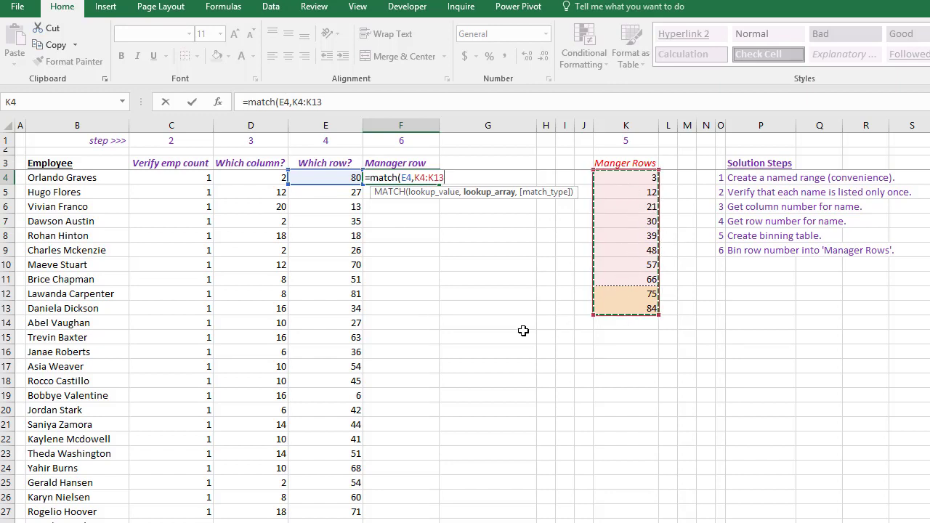
{"action": "key", "text": "f4"}
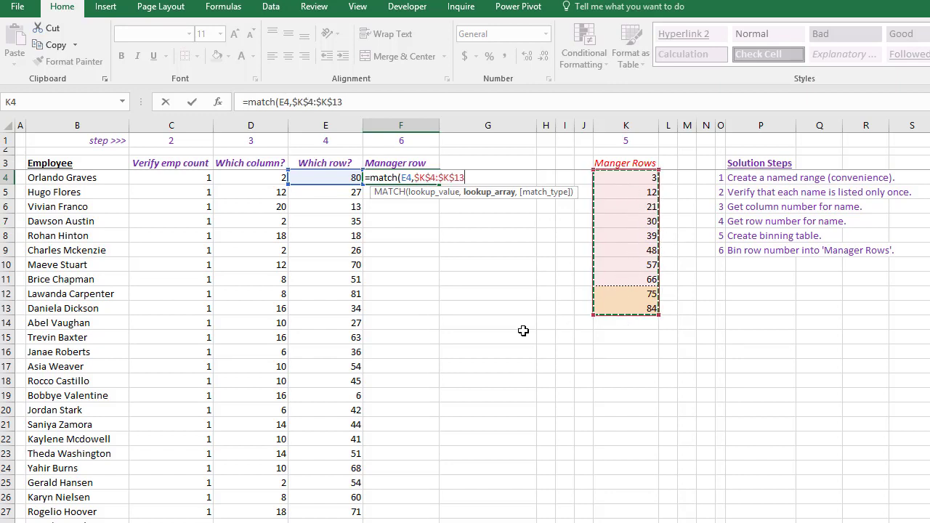
{"action": "type", "text": ",t"}
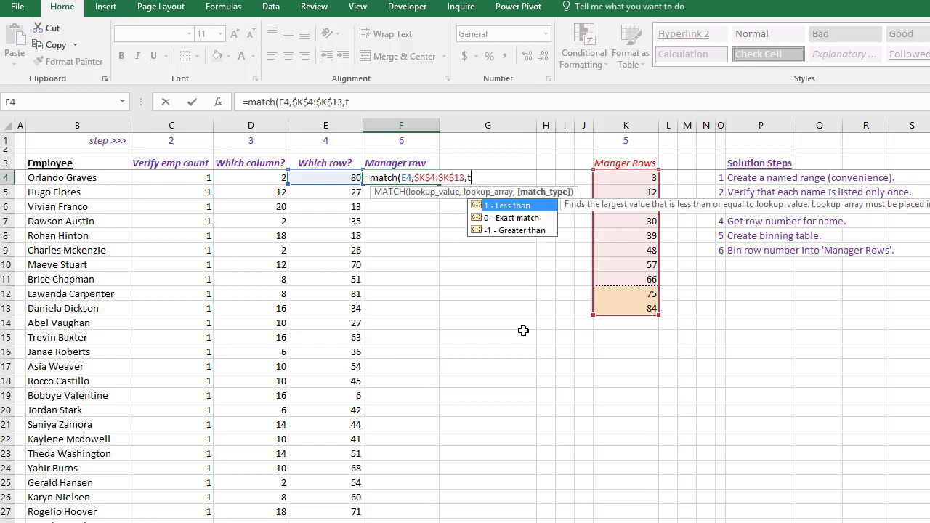
{"action": "type", "text": "rue)"}
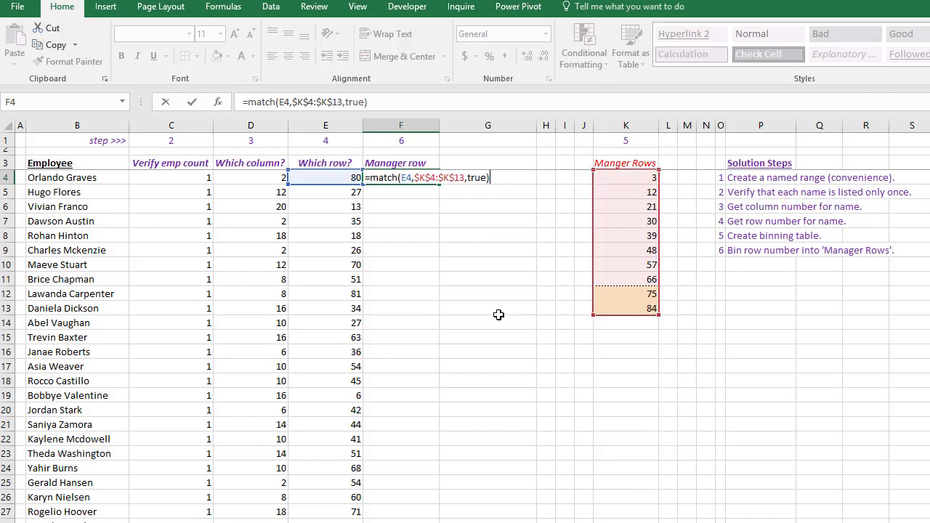
{"action": "mouse_move", "coordinate": [640, 177]}
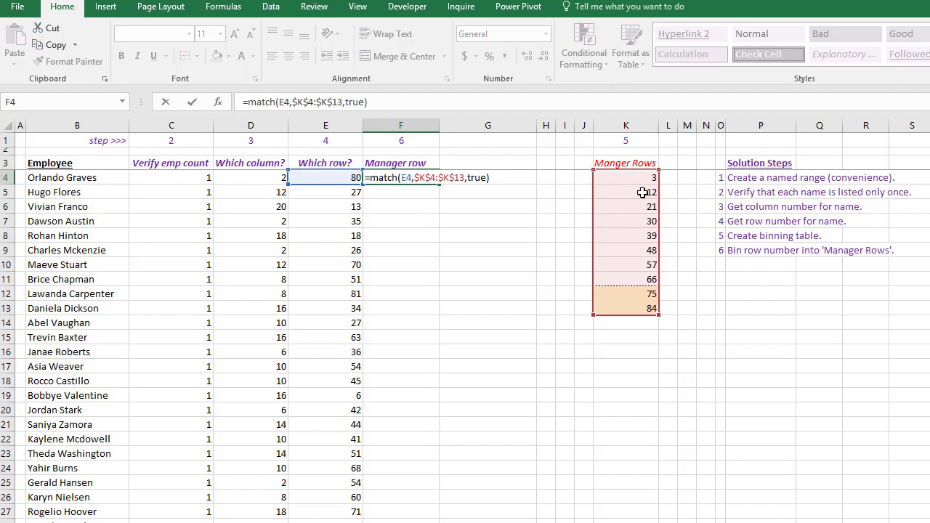
{"action": "mouse_move", "coordinate": [607, 253]}
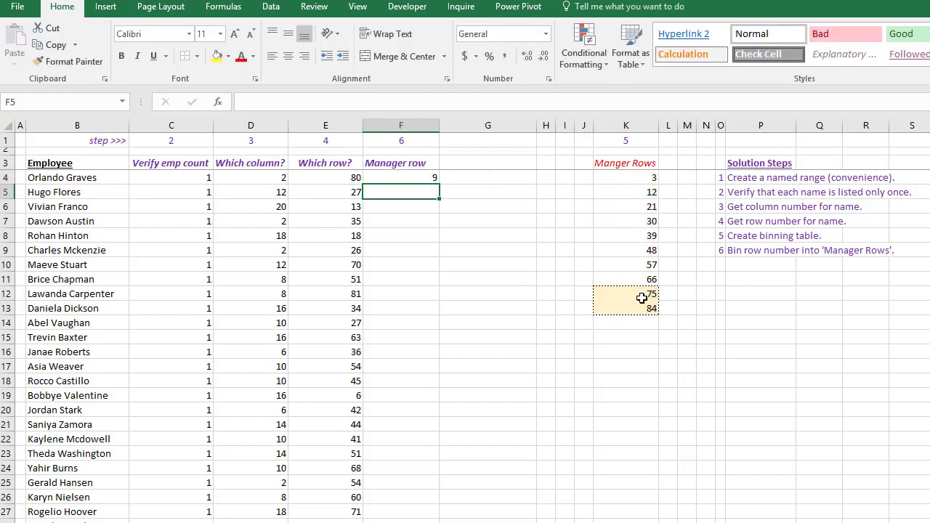
- Compare the F4 MATCH result with the manager row starts in column K
{"action": "left_click", "coordinate": [626, 293]}
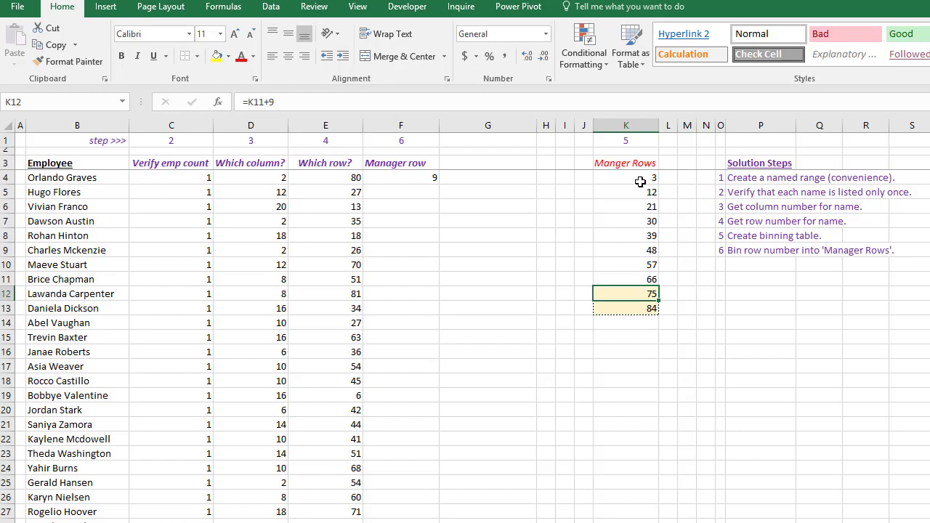
{"action": "left_click", "coordinate": [401, 177]}
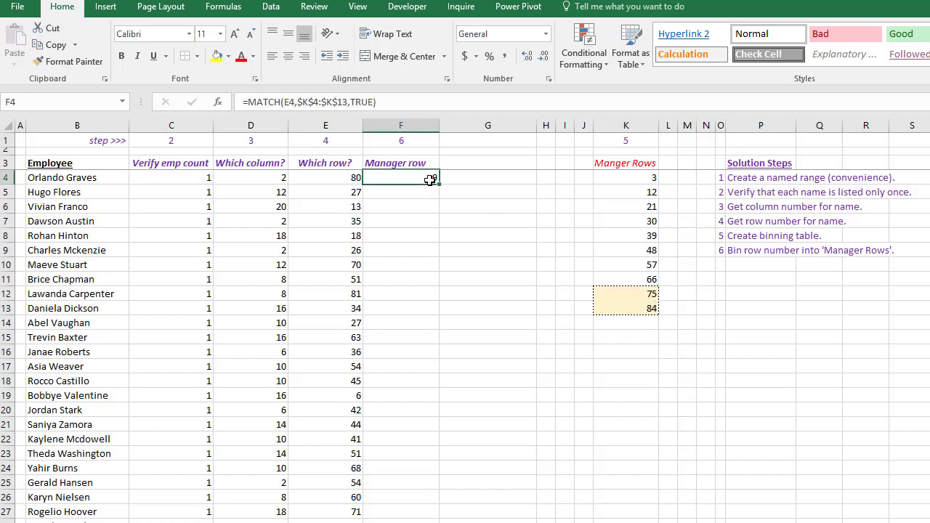
{"action": "left_click", "coordinate": [625, 206]}
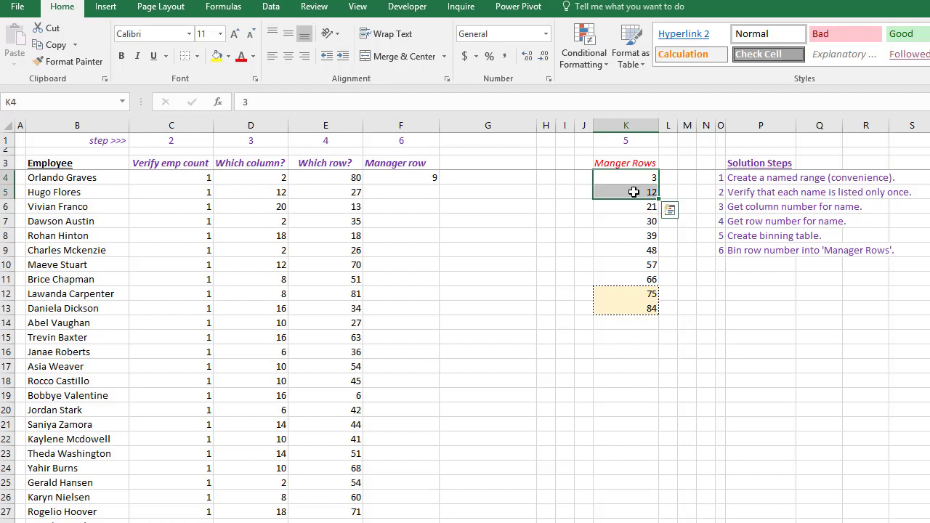
- Select the first employee's Manager row MATCH formula in F4 and check a copied one
{"action": "left_click", "coordinate": [626, 191]}
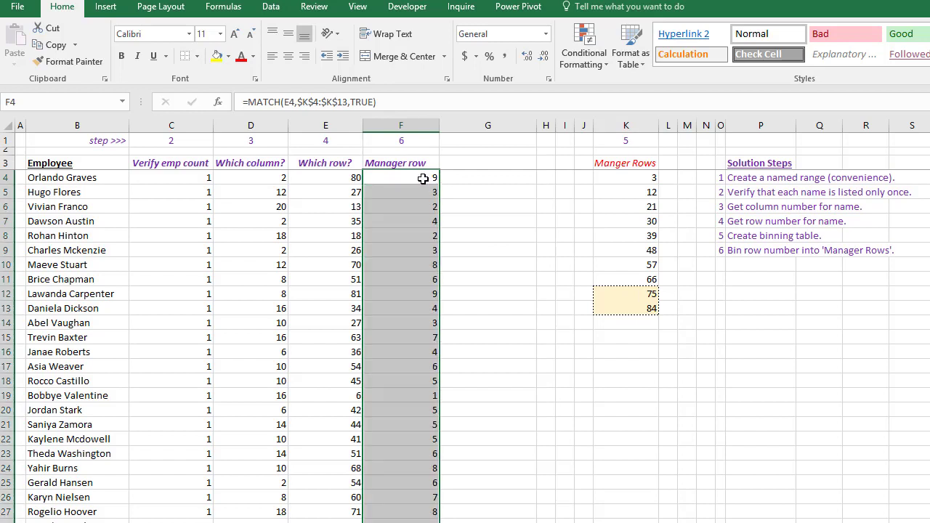
{"action": "left_click", "coordinate": [401, 206]}
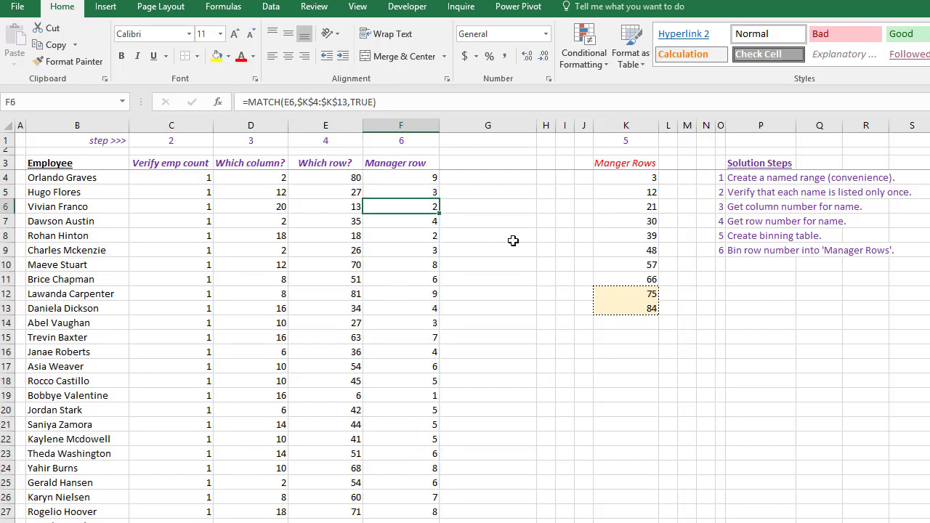
{"action": "mouse_move", "coordinate": [641, 337]}
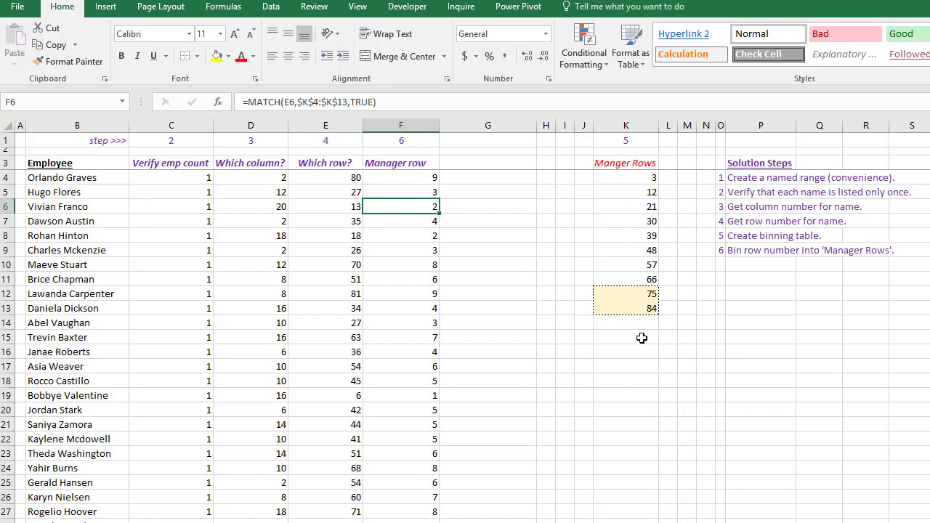
{"action": "mouse_move", "coordinate": [633, 225]}
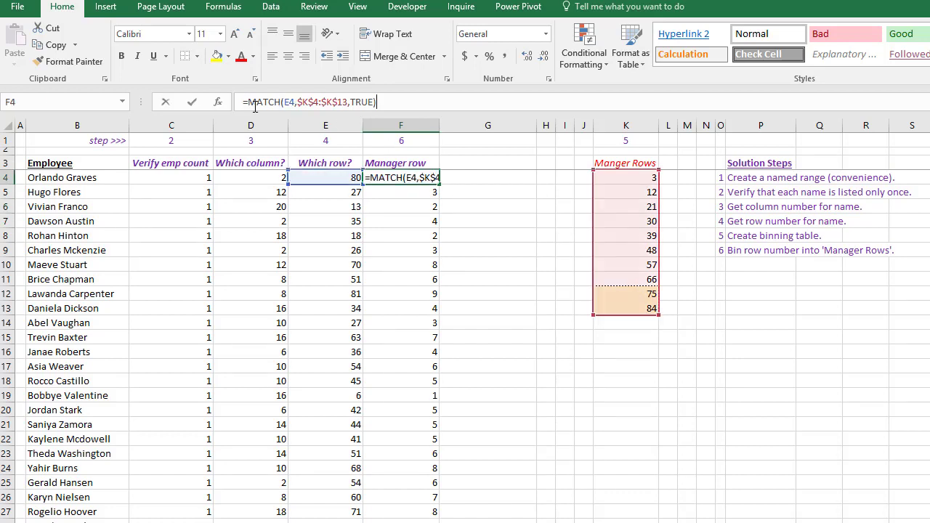
- Wrap the Manager row formula as INDEX($K$4:$K$13, MATCH(E4,$K$4:$K$13,TRUE))
{"action": "type", "text": "index("}
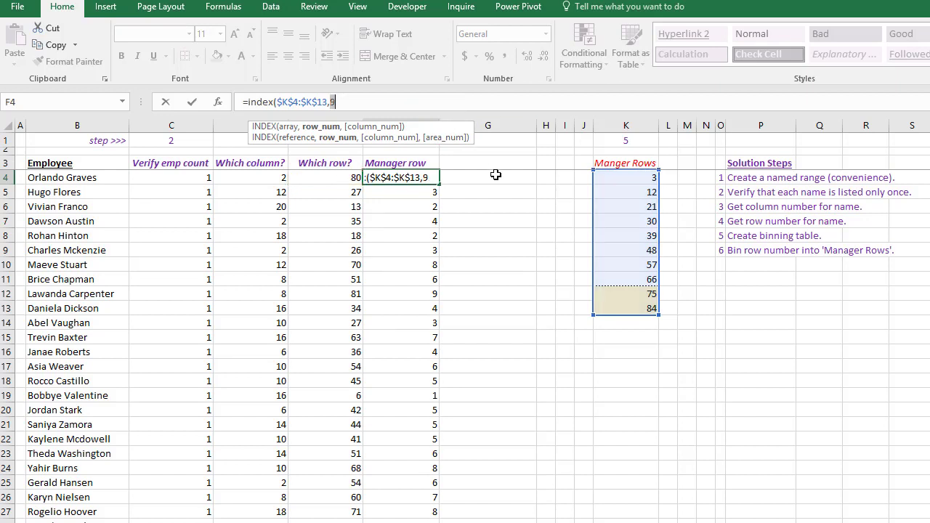
{"action": "type", "text": "MATCH(E4,$K$4:$K$13,TRUE))"}
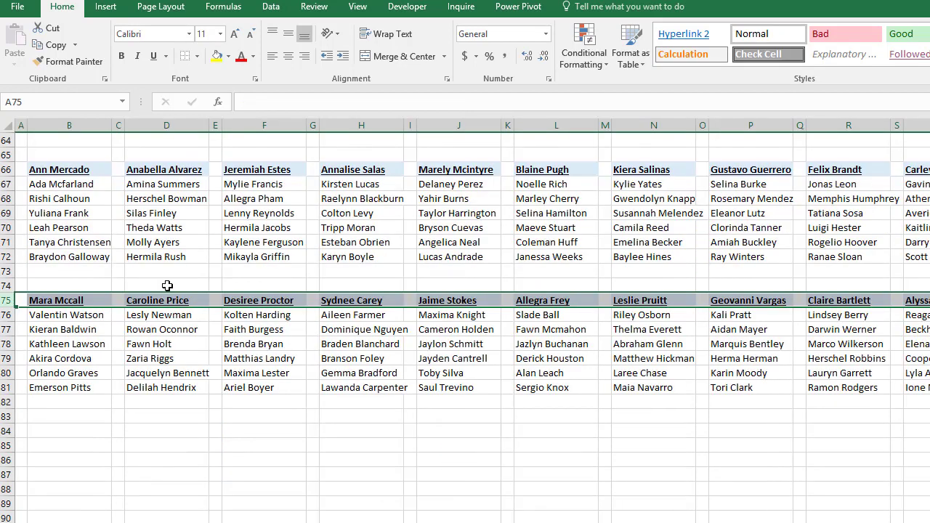
{"action": "scroll", "scroll_direction": "up", "scroll_amount": 3}
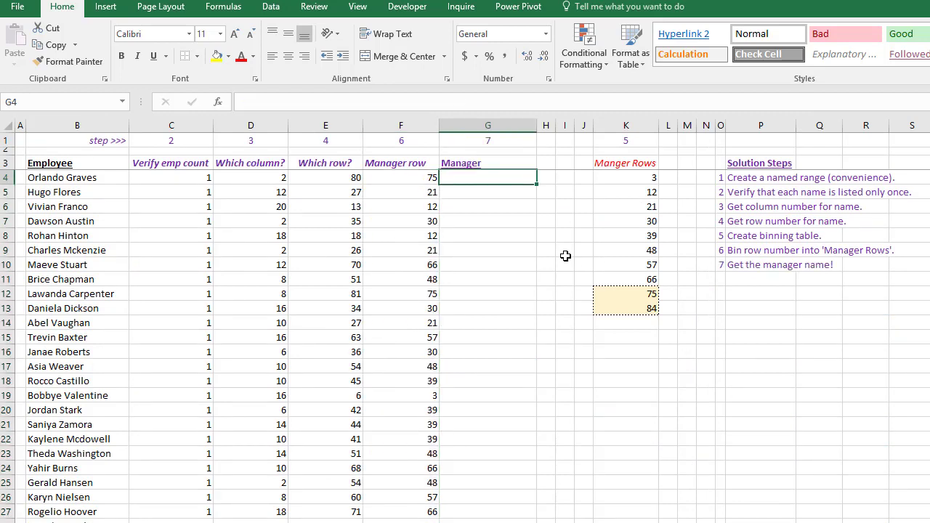
- Enter =INDEX(data!$A$1:$T$81,F4,D4) in G4 for the first employee's manager
{"action": "type", "text": "=index(data!"}
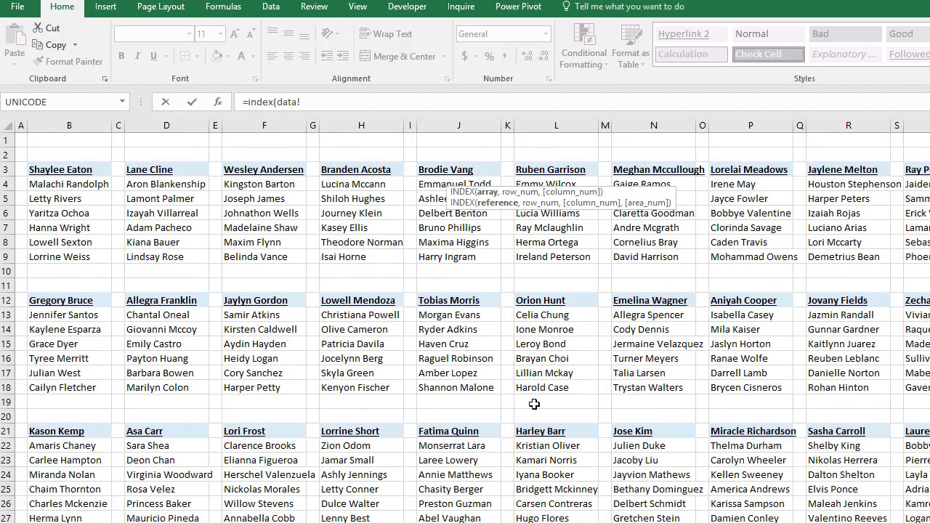
{"action": "scroll", "scroll_direction": "down", "scroll_amount": 3}
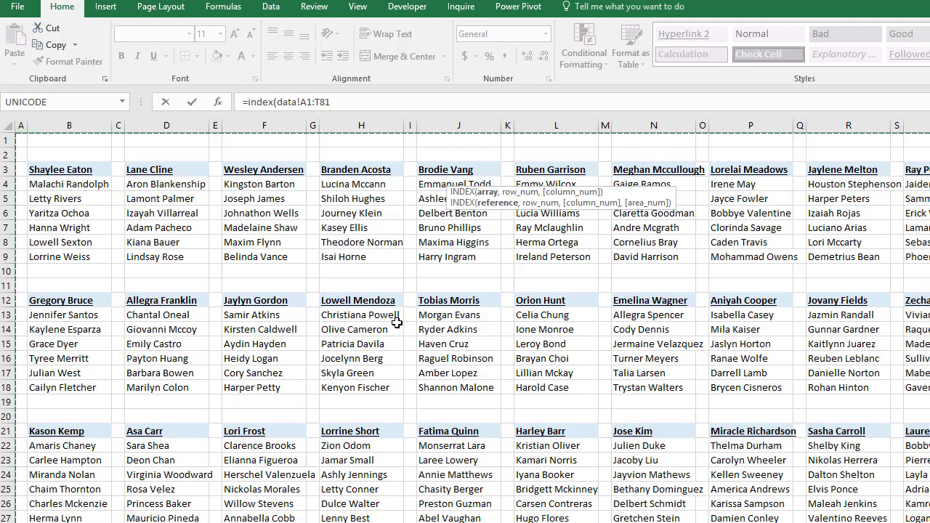
{"action": "key", "text": "f4"}
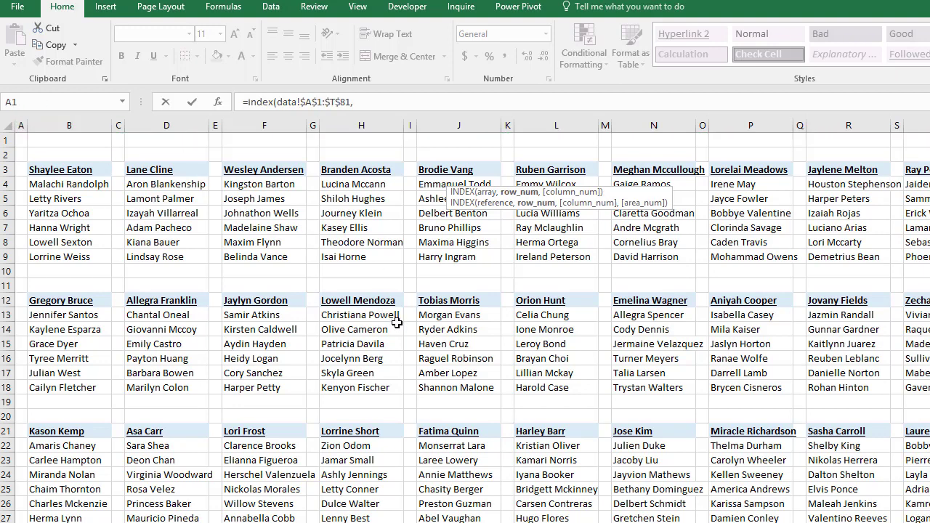
{"action": "mouse_move", "coordinate": [559, 191]}
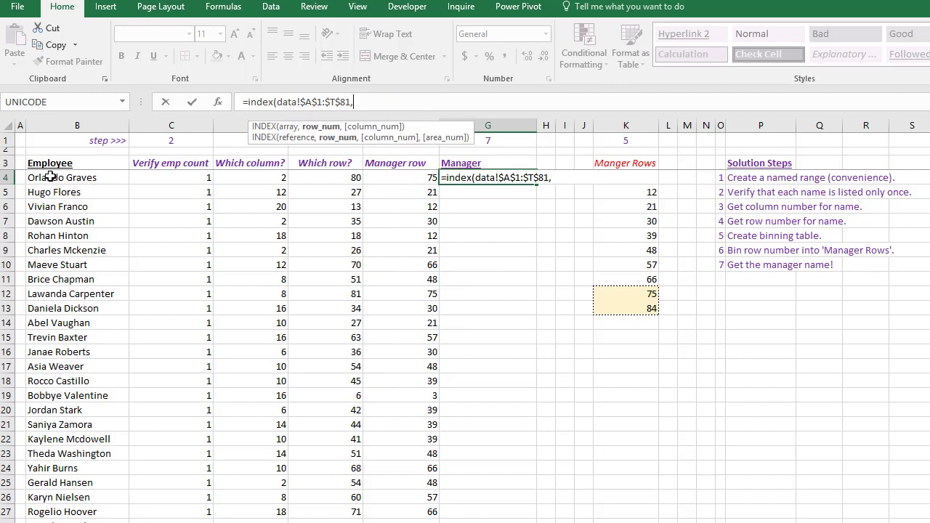
{"action": "left_click", "coordinate": [395, 177]}
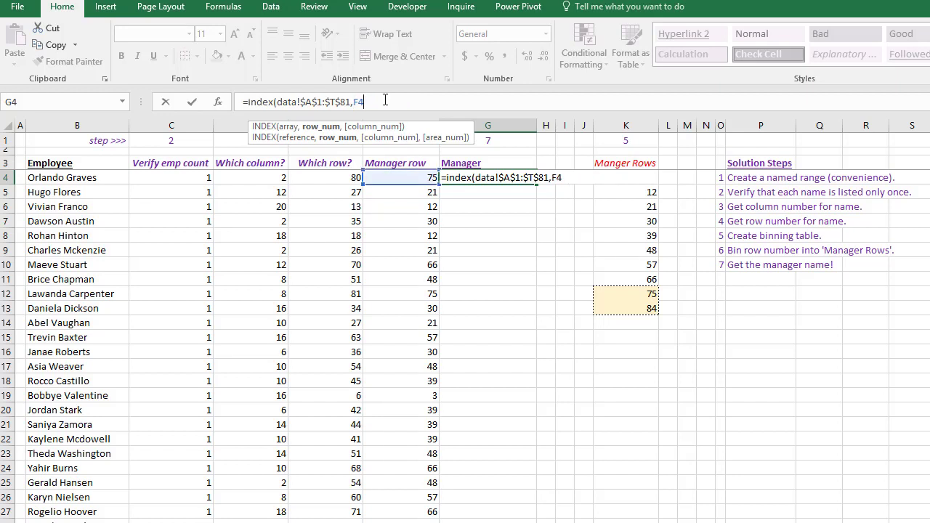
{"action": "type", "text": ","}
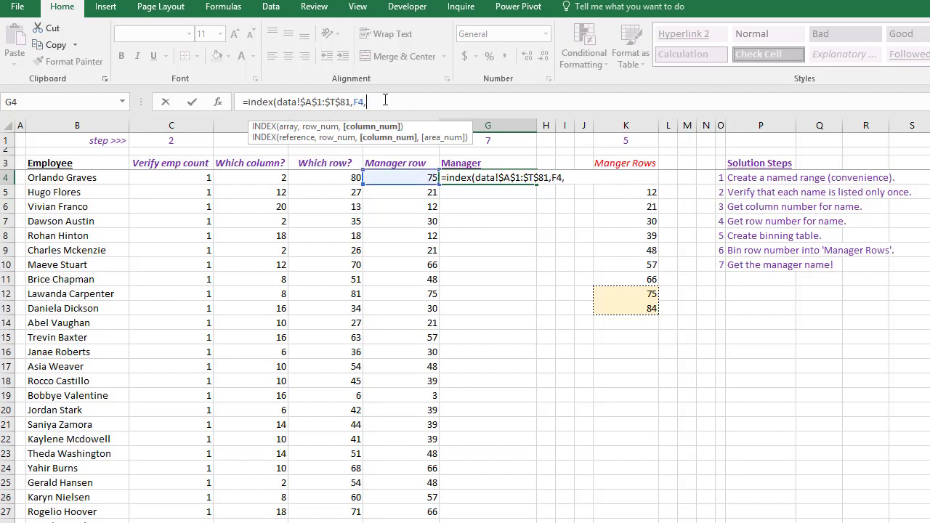
{"action": "mouse_move", "coordinate": [533, 339]}
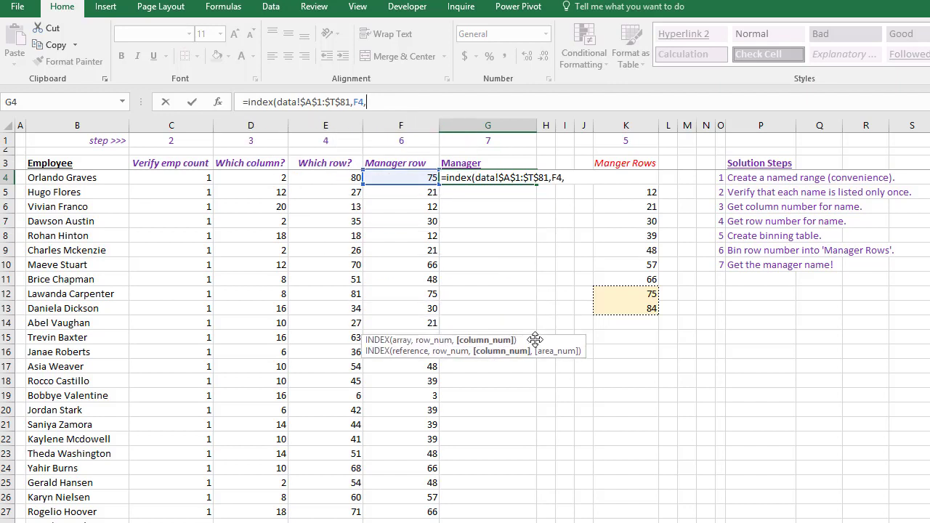
{"action": "type", "text": "d"}
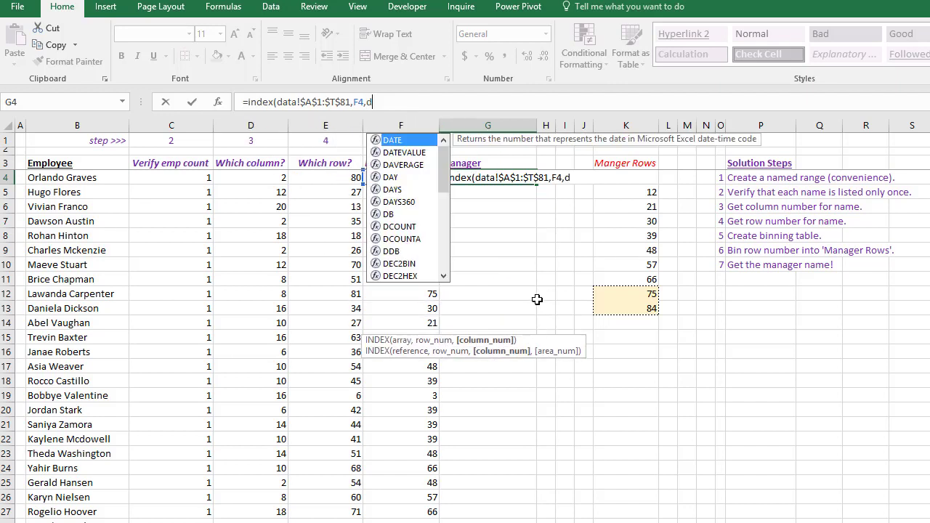
{"action": "type", "text": "4"}
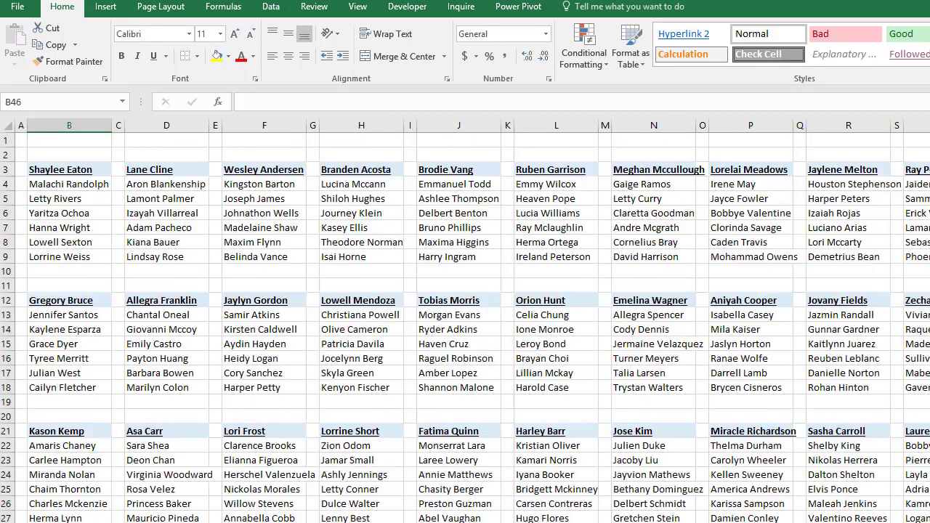
{"action": "scroll", "scroll_direction": "down", "scroll_amount": 3}
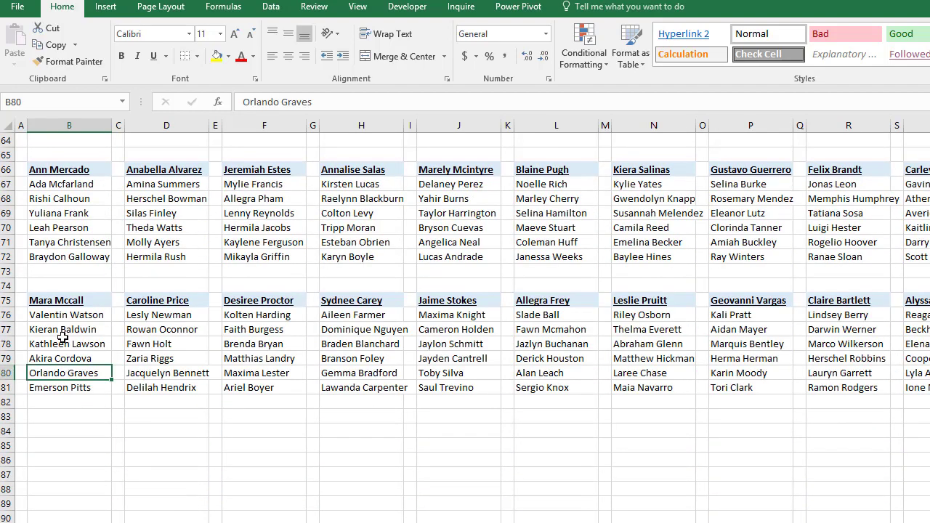
{"action": "left_click", "coordinate": [69, 300]}
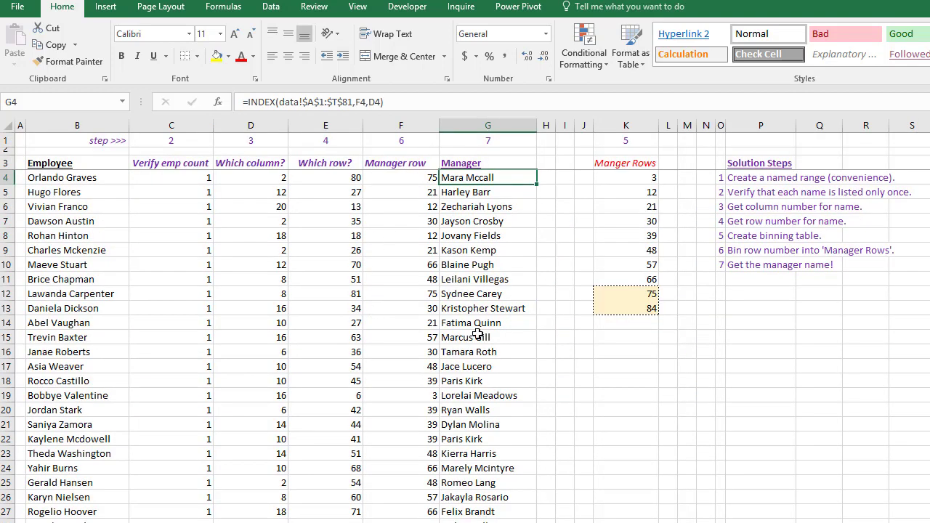
{"action": "mouse_move", "coordinate": [469, 241]}
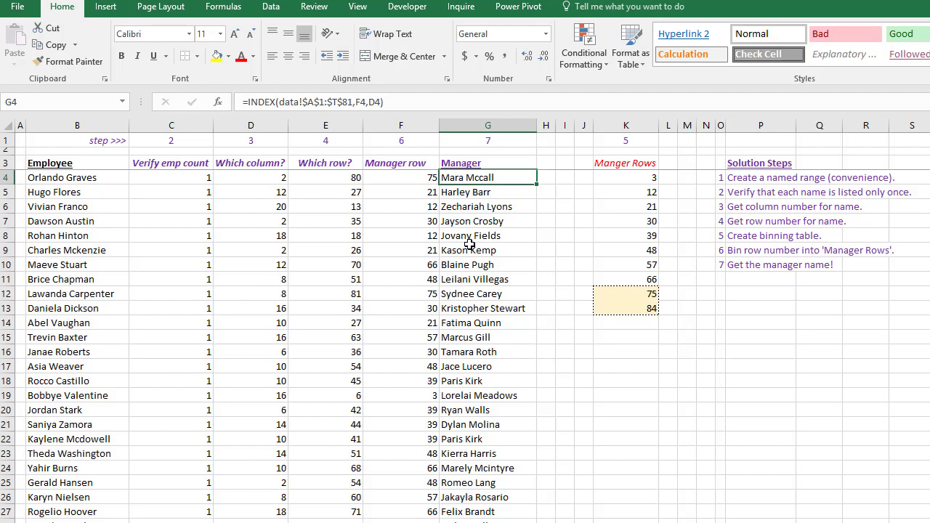
{"action": "mouse_move", "coordinate": [169, 359]}
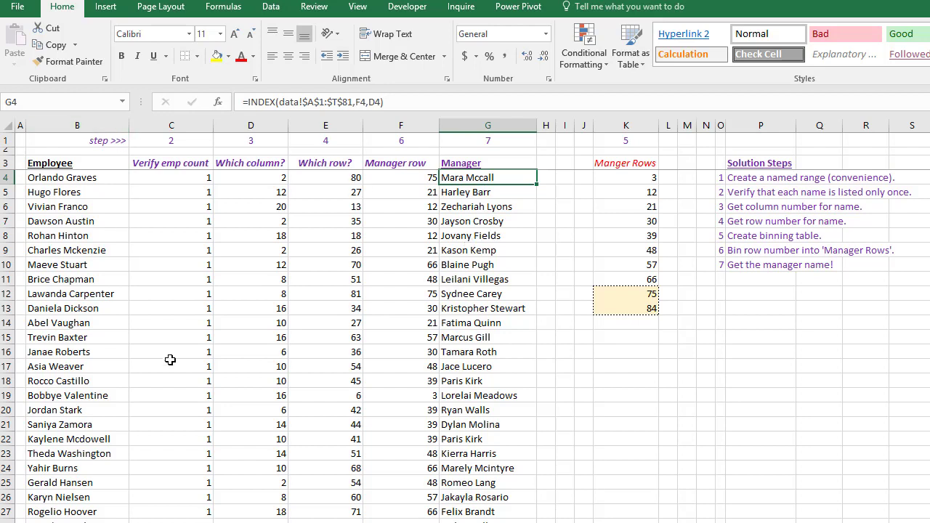
{"action": "mouse_move", "coordinate": [470, 272]}
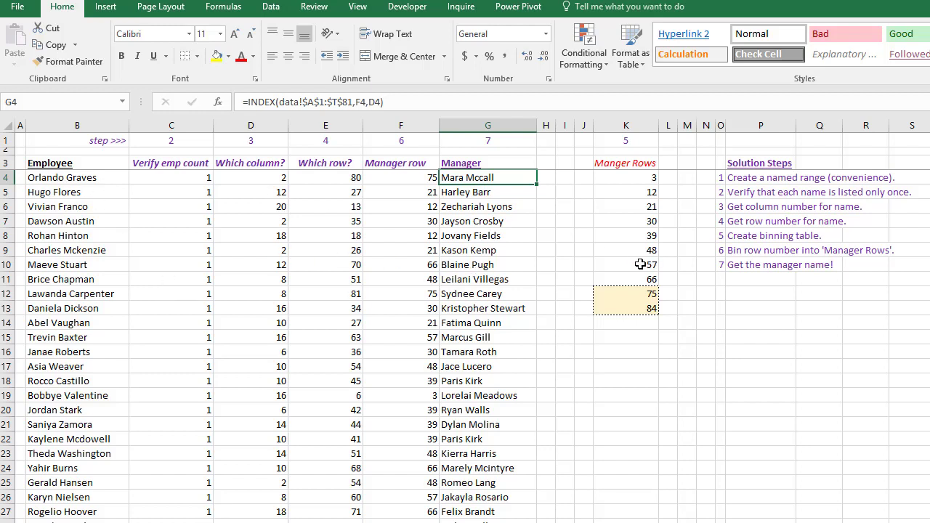
{"action": "mouse_move", "coordinate": [633, 262]}
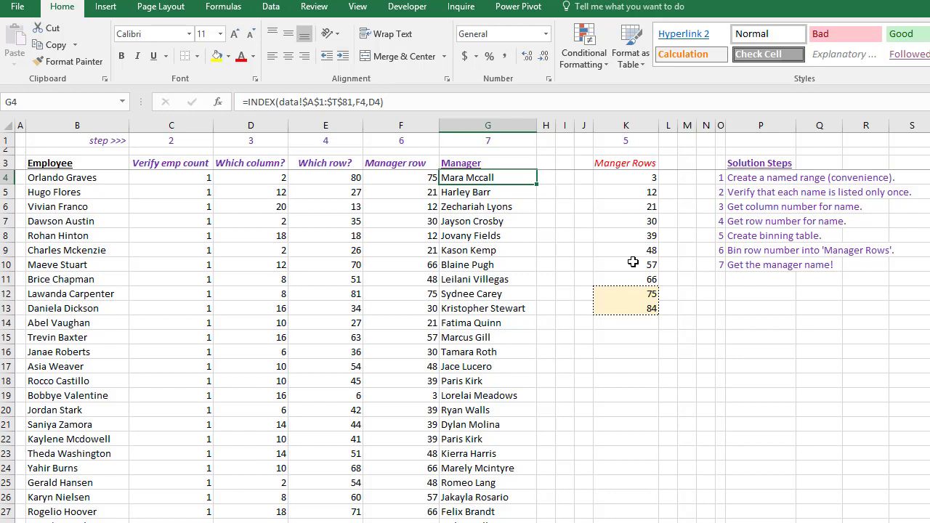
{"action": "mouse_move", "coordinate": [338, 250]}
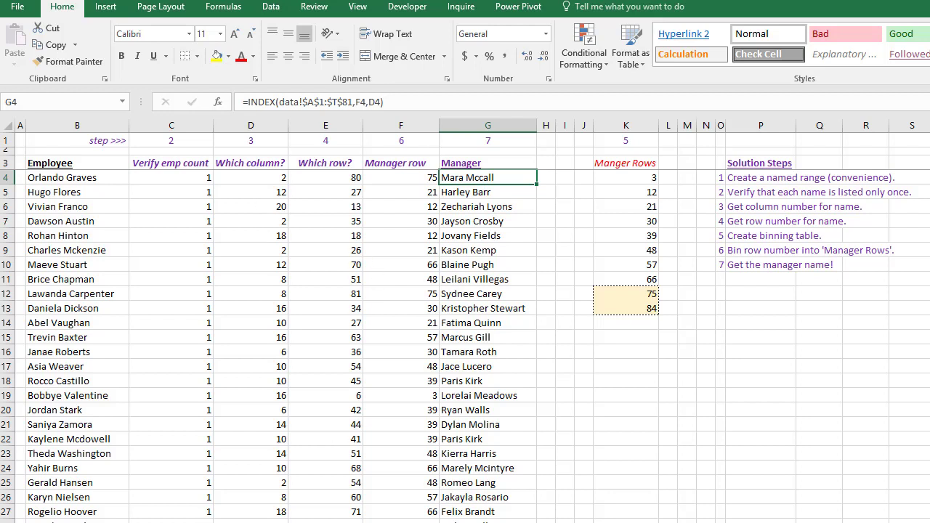
{"action": "mouse_move", "coordinate": [125, 283]}
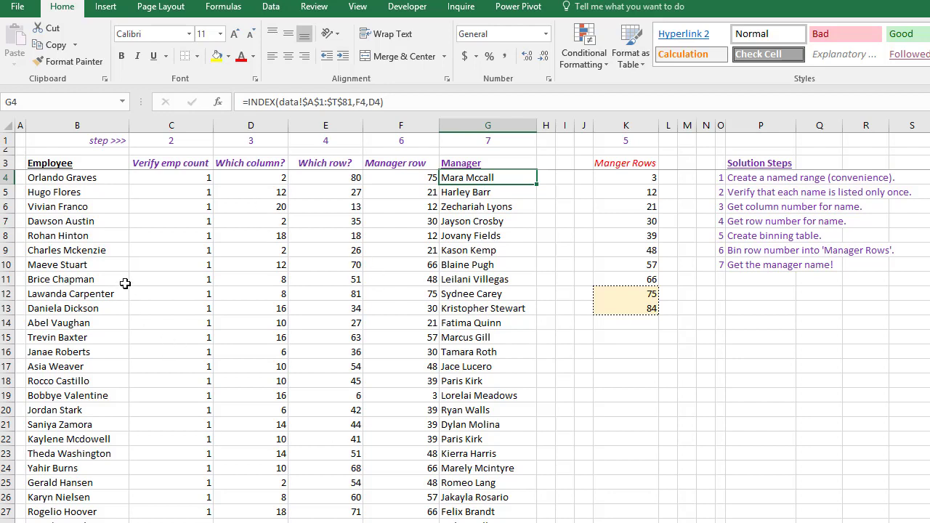
{"action": "mouse_move", "coordinate": [339, 315]}
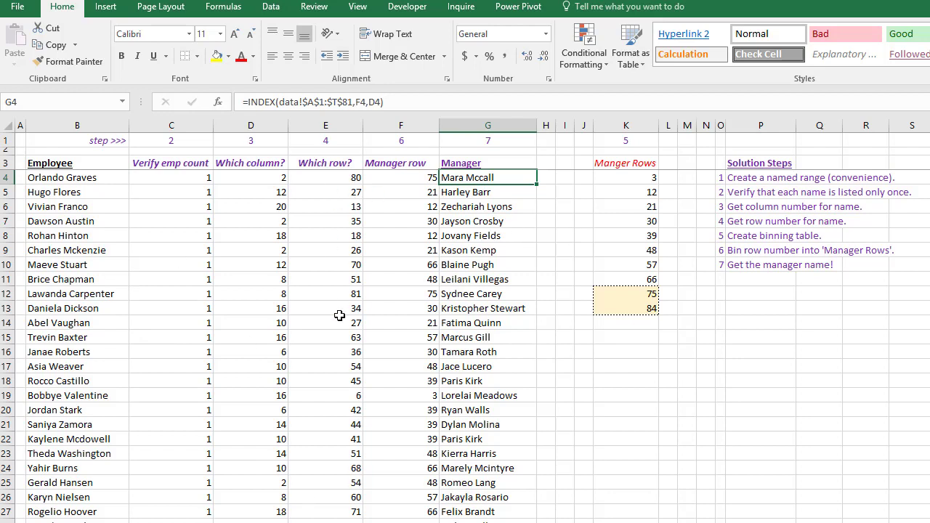
{"action": "mouse_move", "coordinate": [385, 314]}
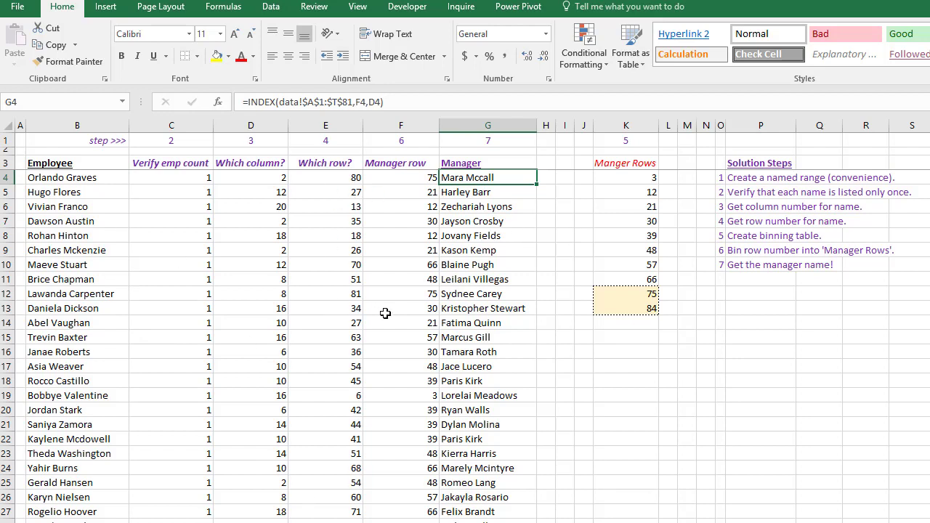